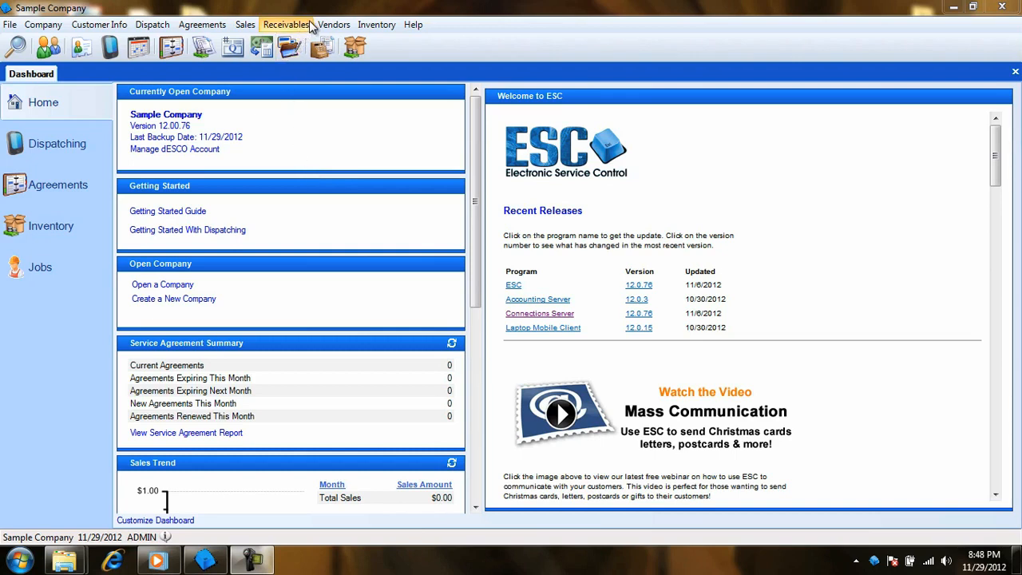
# Step: Review the Mastercard, Trade Discount and Cash entries in the Payment Methods list
pyautogui.click(286, 24)
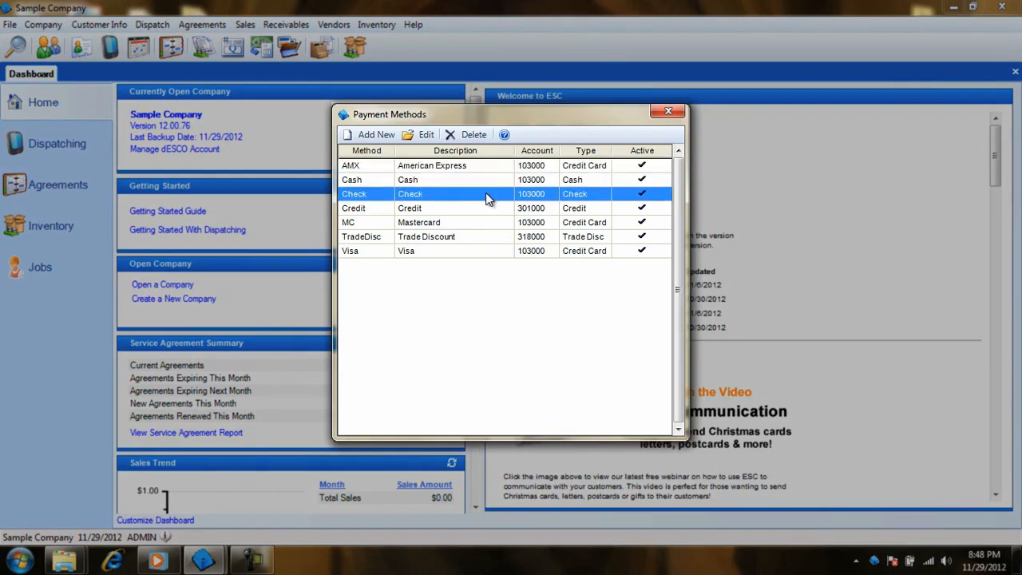
pyautogui.click(431, 166)
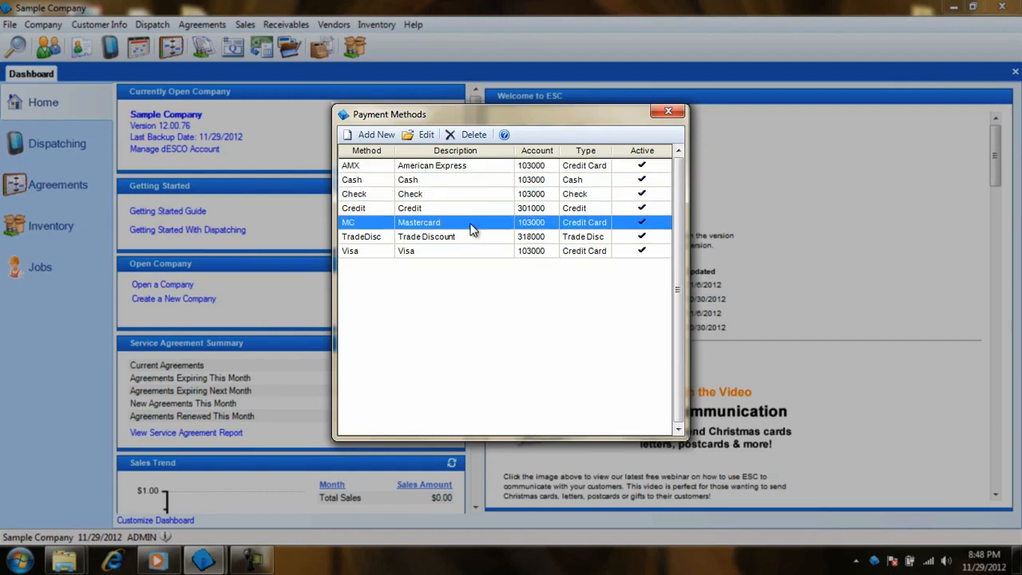
pyautogui.click(410, 207)
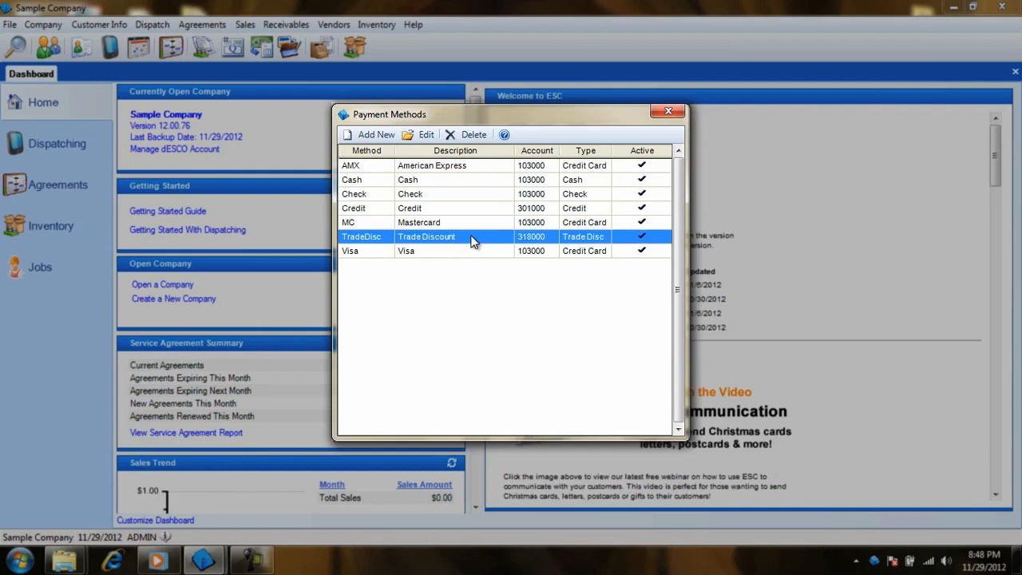
pyautogui.click(408, 179)
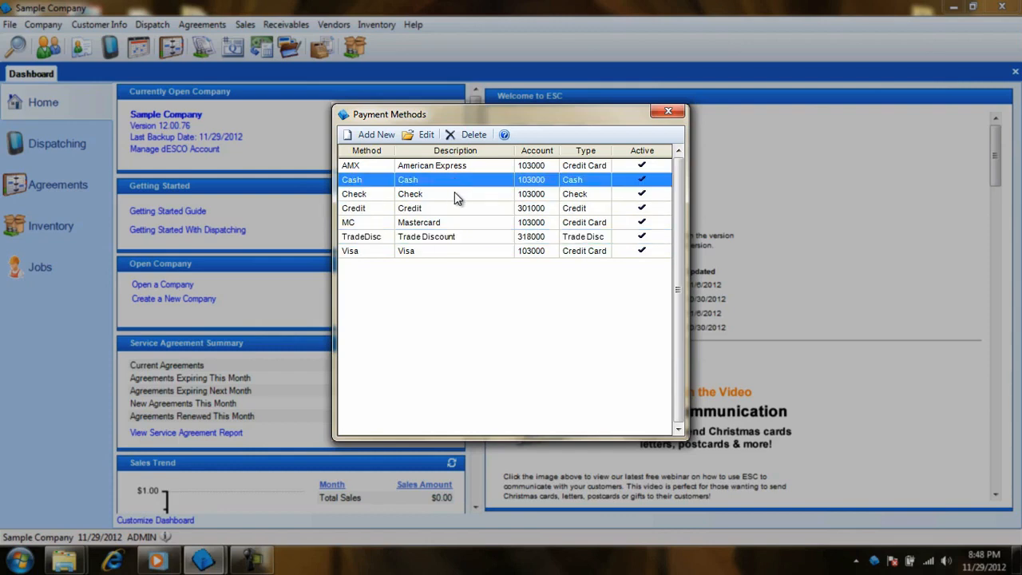
pyautogui.doubleClick(432, 165)
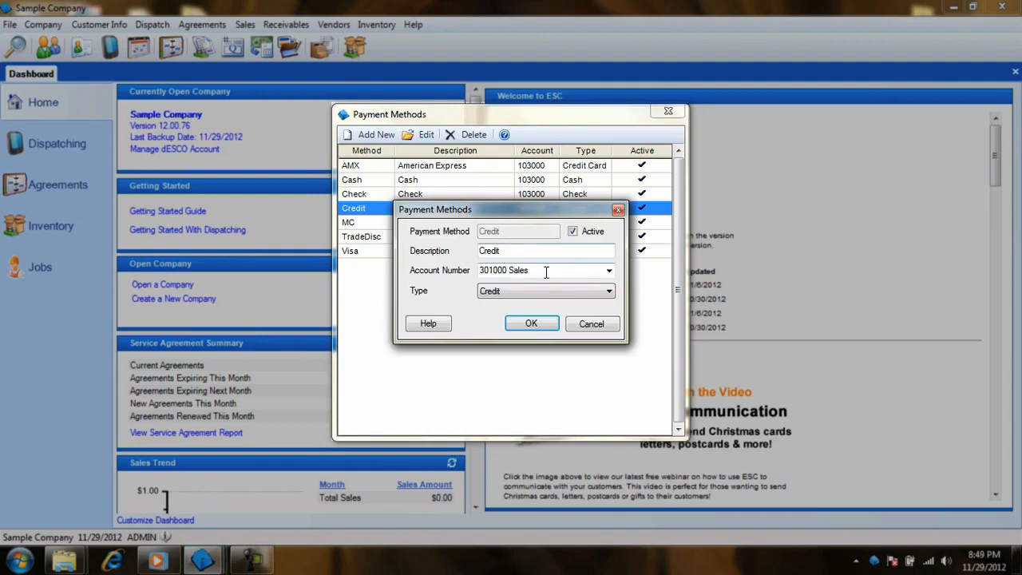
pyautogui.tripleClick(504, 270)
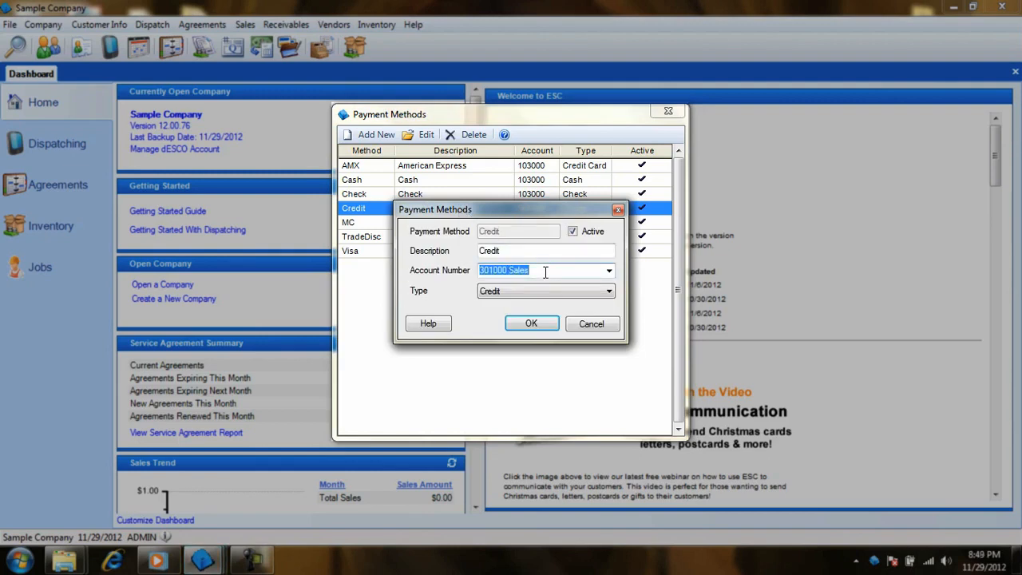
pyautogui.click(531, 324)
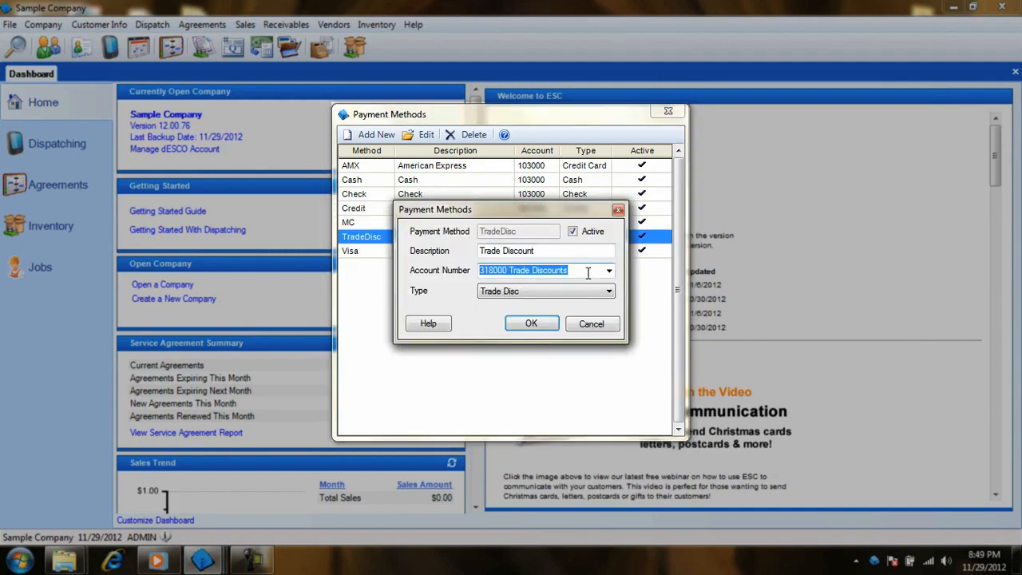
pyautogui.moveTo(567, 287)
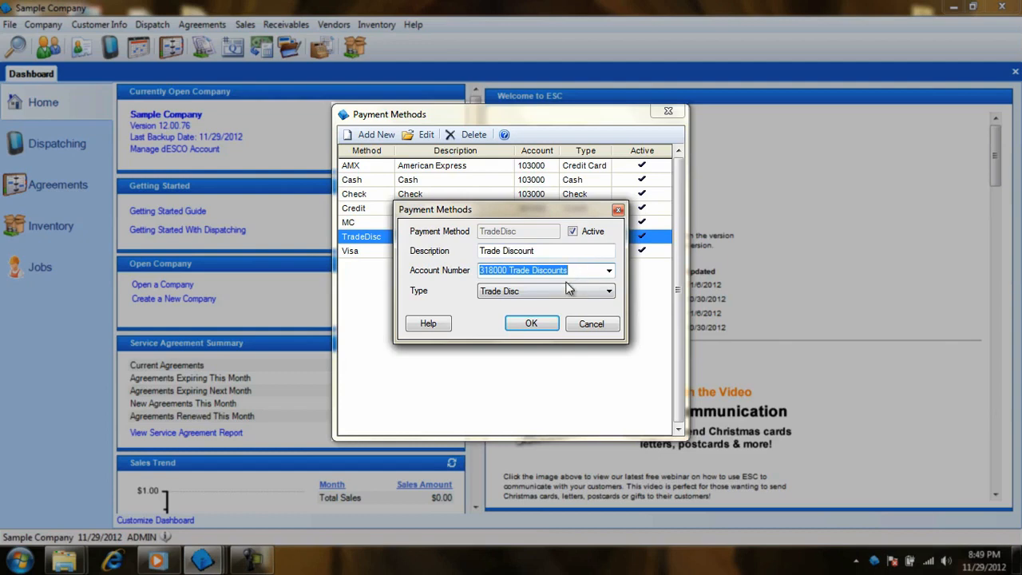
pyautogui.click(532, 324)
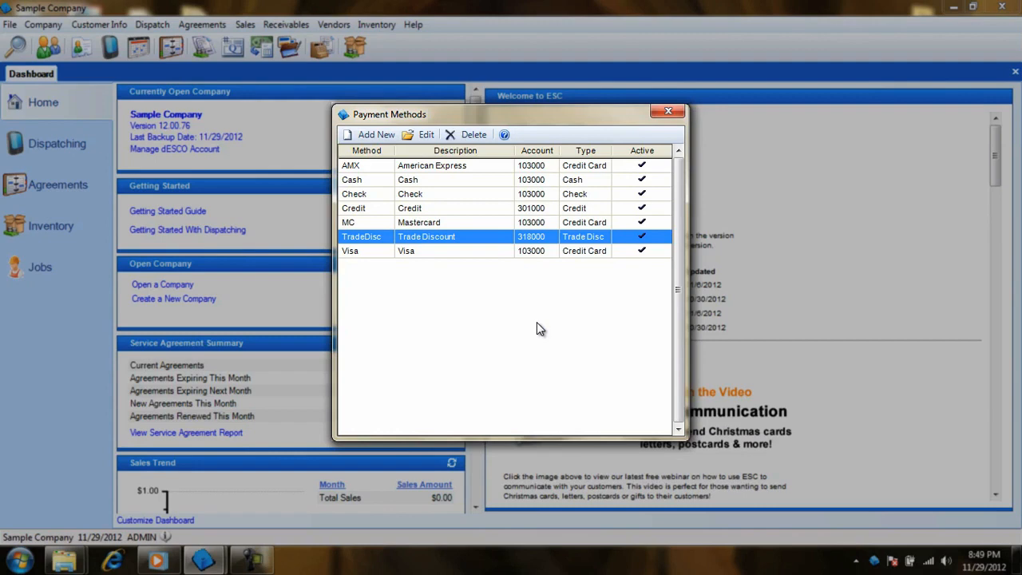
pyautogui.moveTo(403, 155)
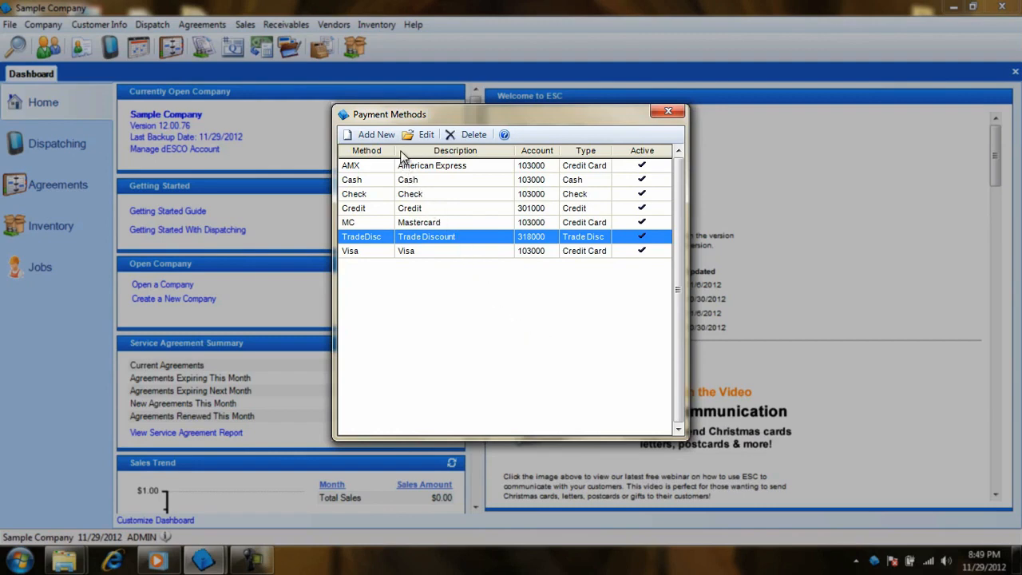
# Step: Add a new payment method with Discover as its name and description
pyautogui.click(375, 134)
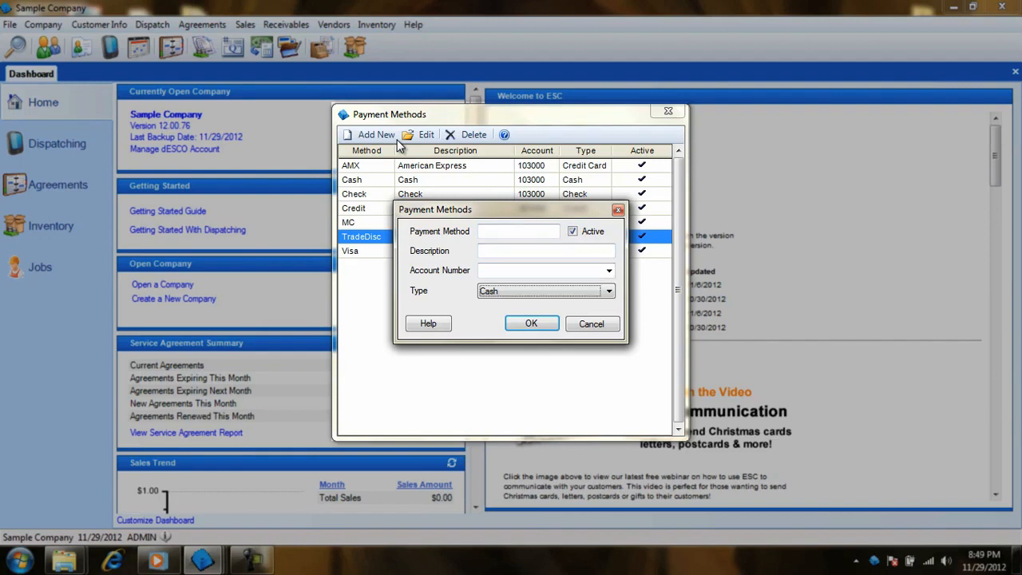
pyautogui.click(519, 231)
pyautogui.write('Discover')
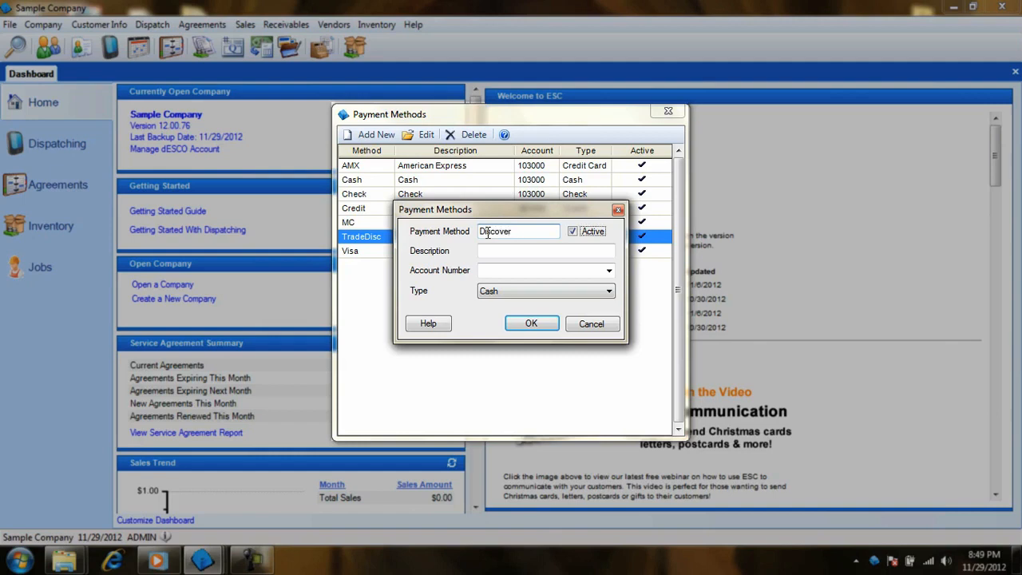
pyautogui.click(545, 250)
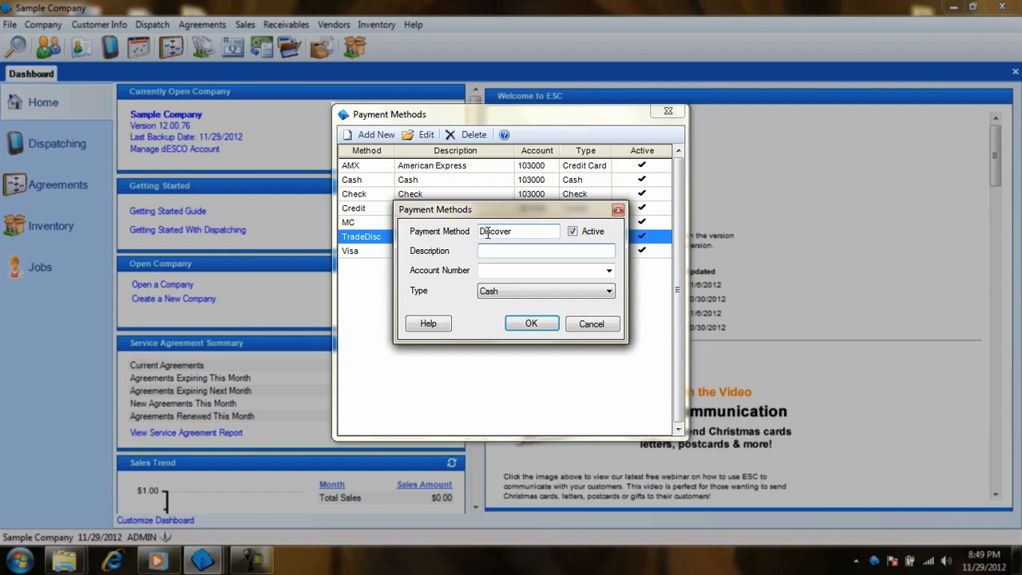
pyautogui.write('Di')
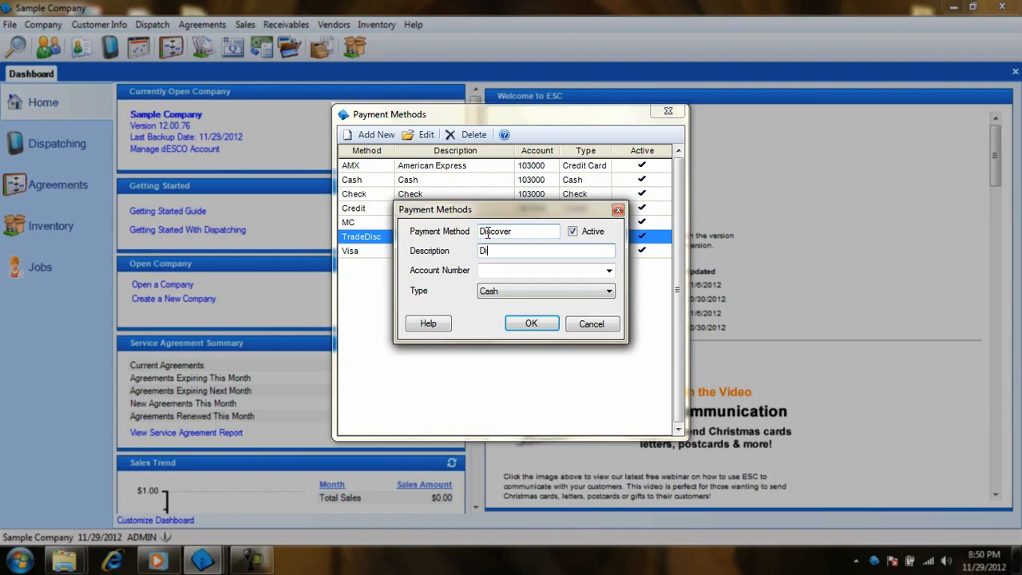
pyautogui.write('scover')
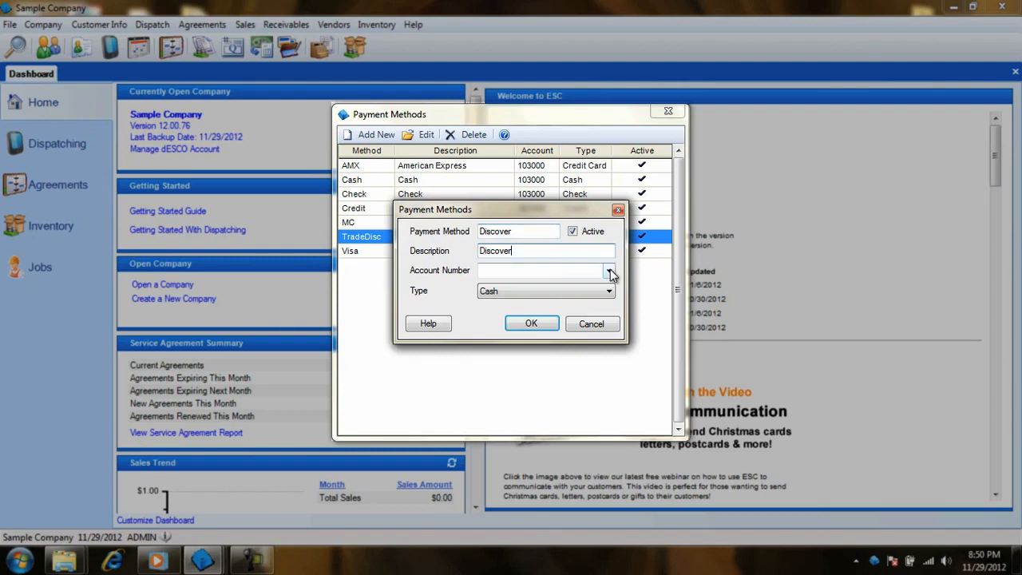
# Step: Assign account 103000 Undeposited Funds to the Discover payment method
pyautogui.click(610, 269)
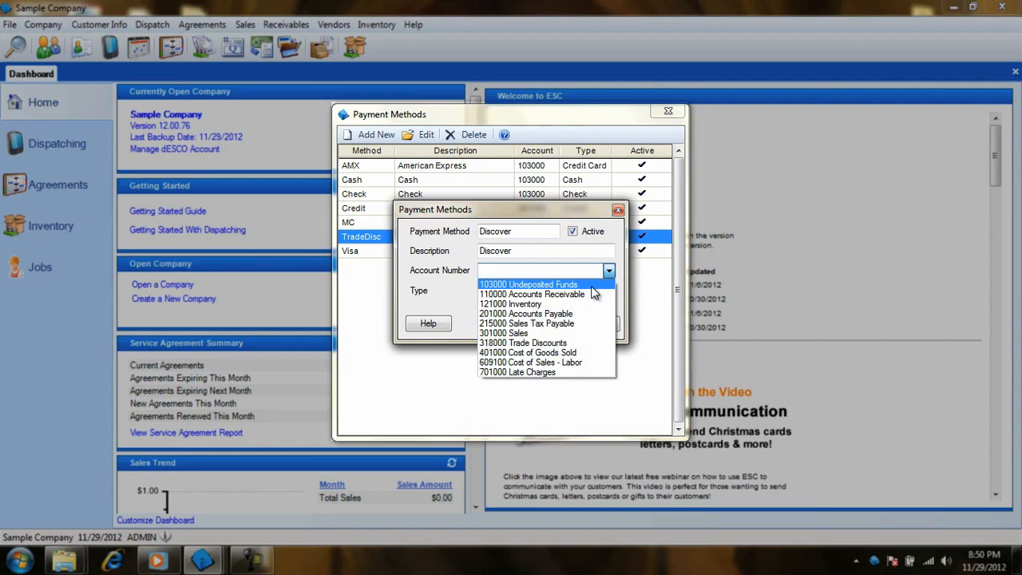
pyautogui.click(528, 284)
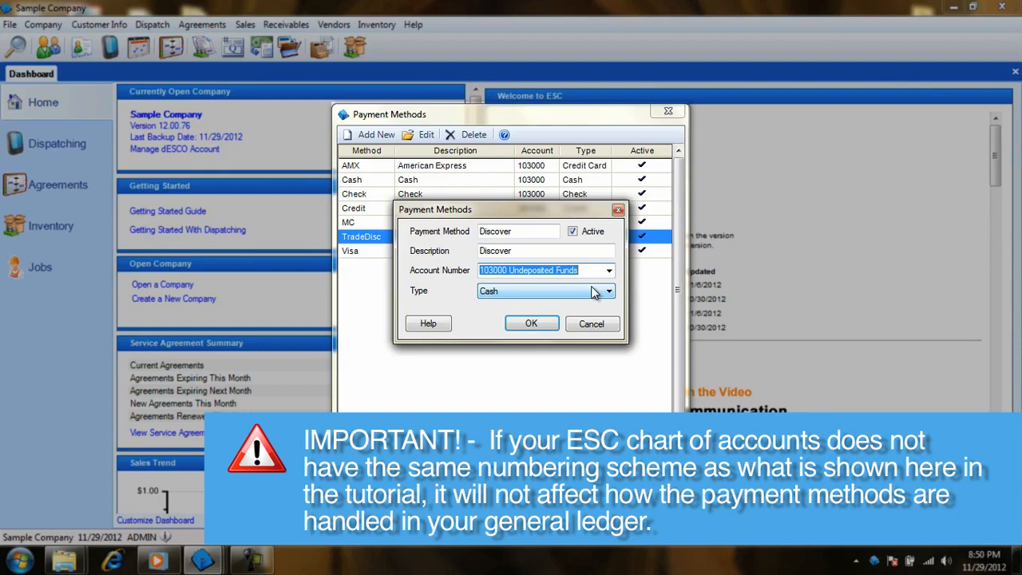
pyautogui.click(609, 291)
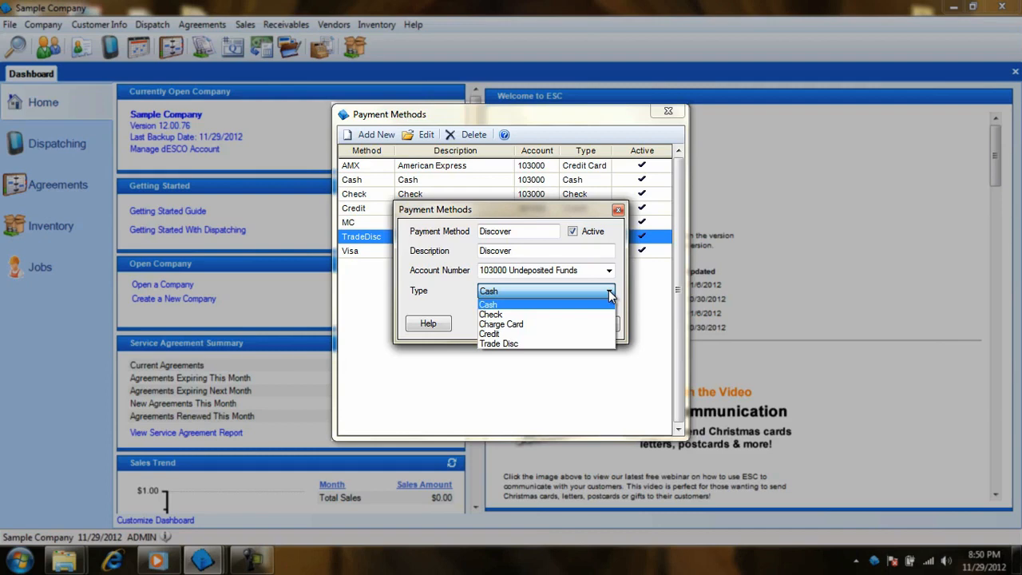
pyautogui.moveTo(565, 314)
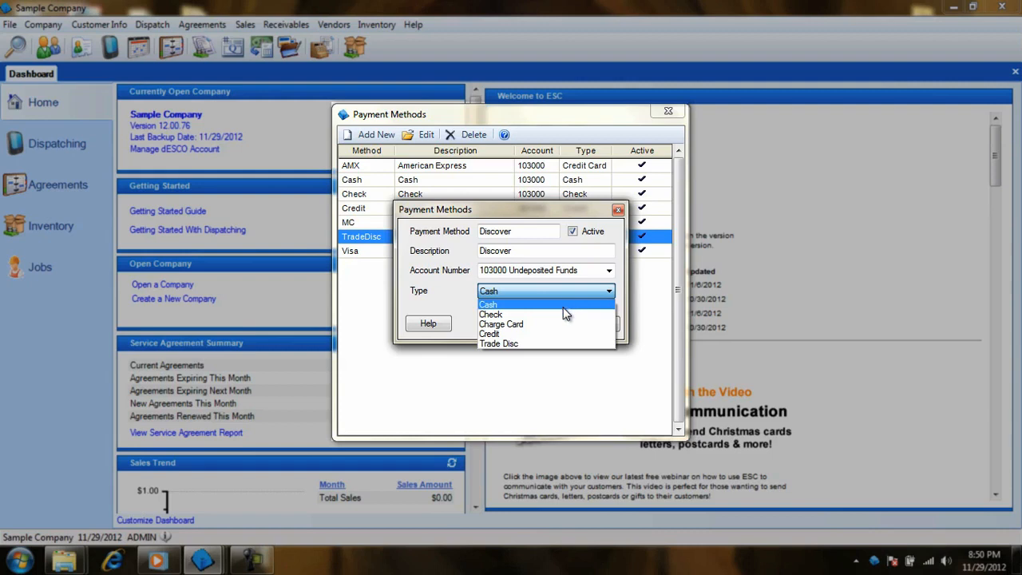
pyautogui.moveTo(563, 324)
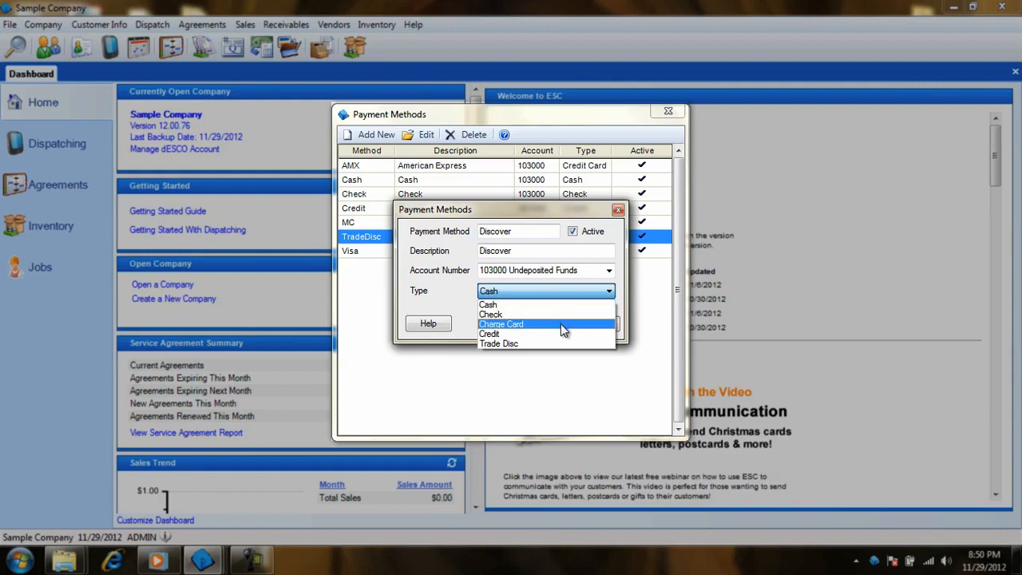
pyautogui.moveTo(559, 343)
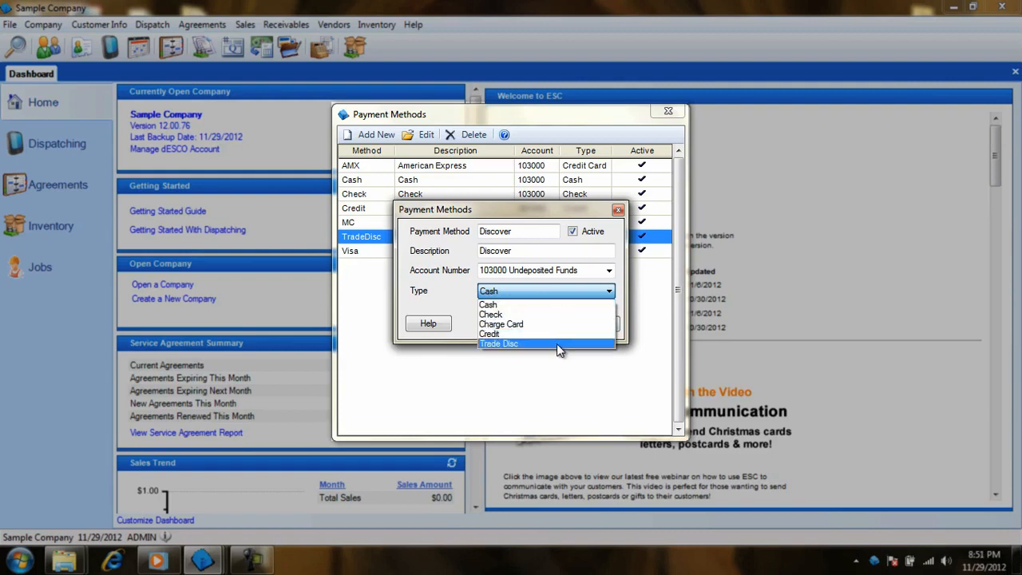
pyautogui.moveTo(559, 305)
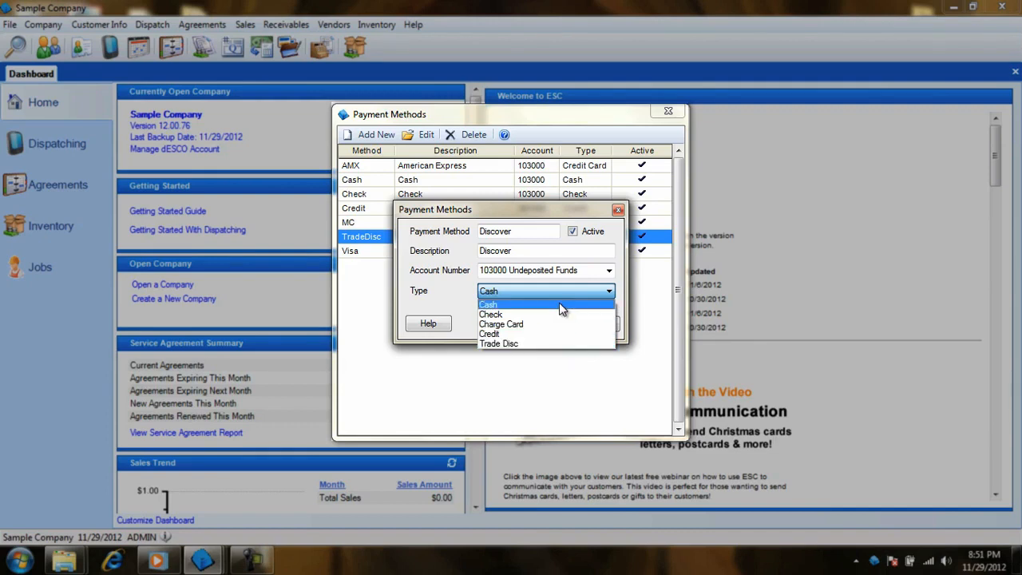
pyautogui.moveTo(559, 314)
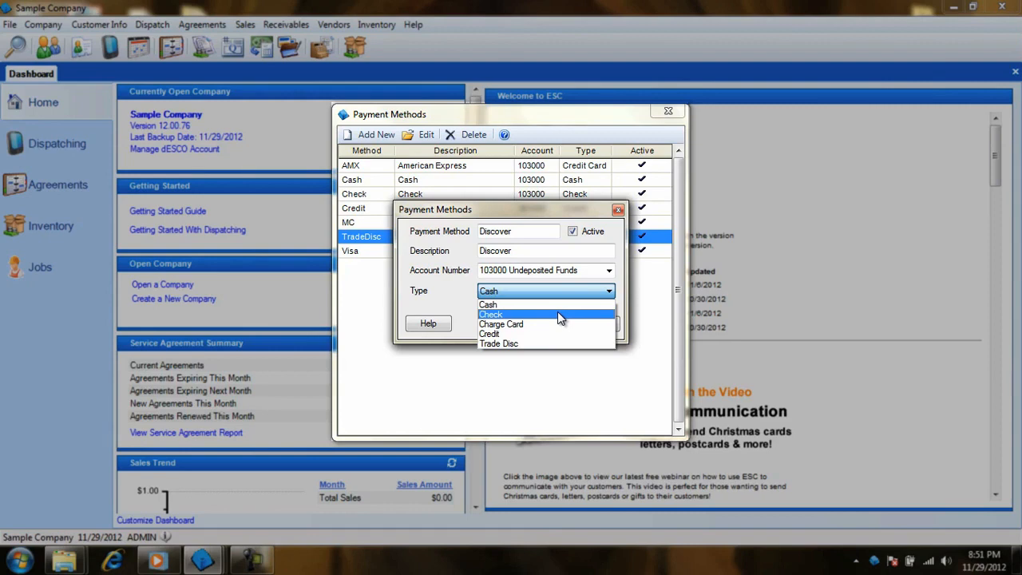
pyautogui.moveTo(559, 323)
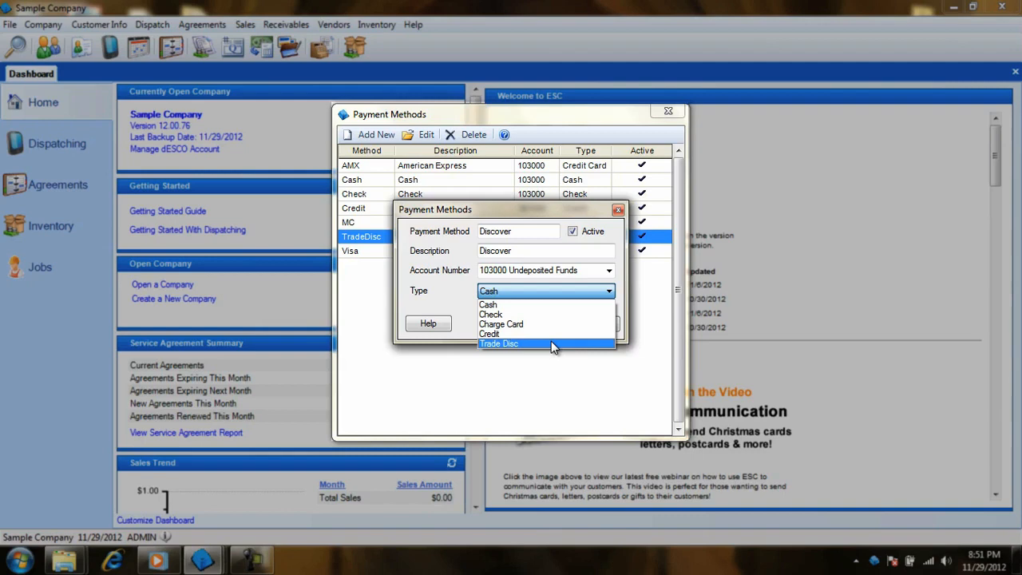
# Step: Set the Discover payment method's type to Charge Card
pyautogui.click(500, 323)
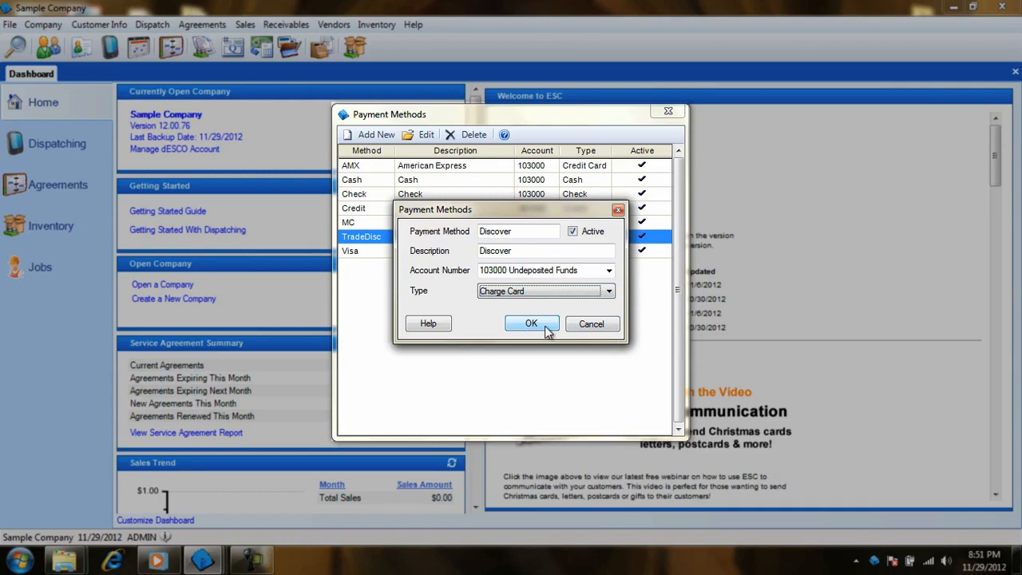
# Step: Save the Discover payment method and go to Receivables > Enter Payments
pyautogui.click(532, 324)
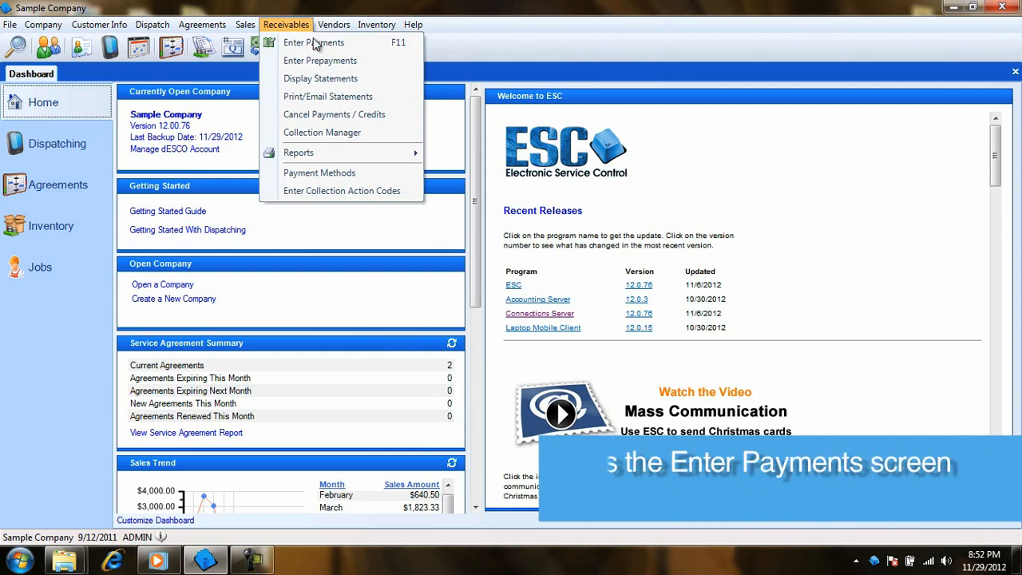
pyautogui.moveTo(314, 42)
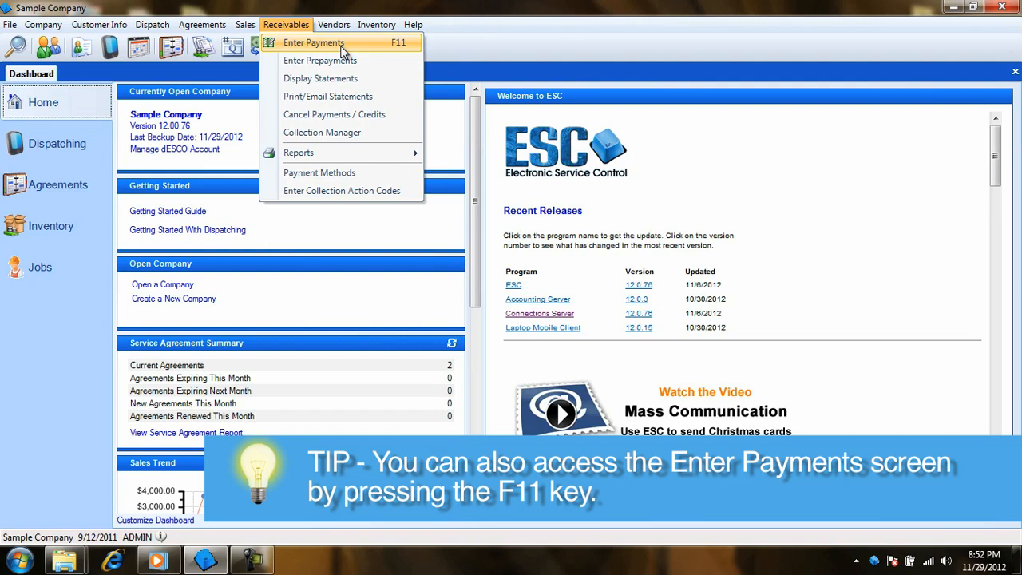
pyautogui.moveTo(403, 57)
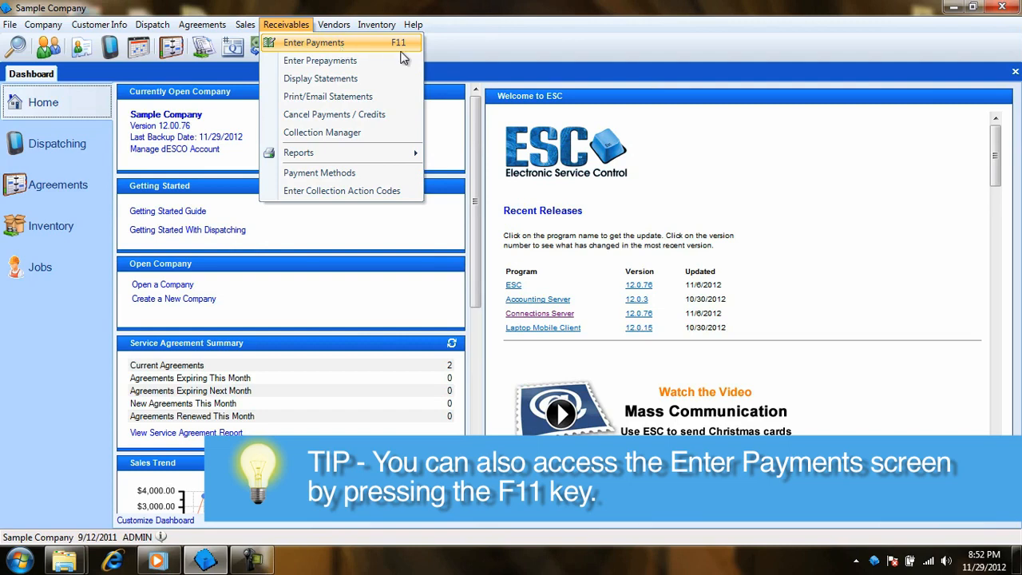
pyautogui.click(314, 43)
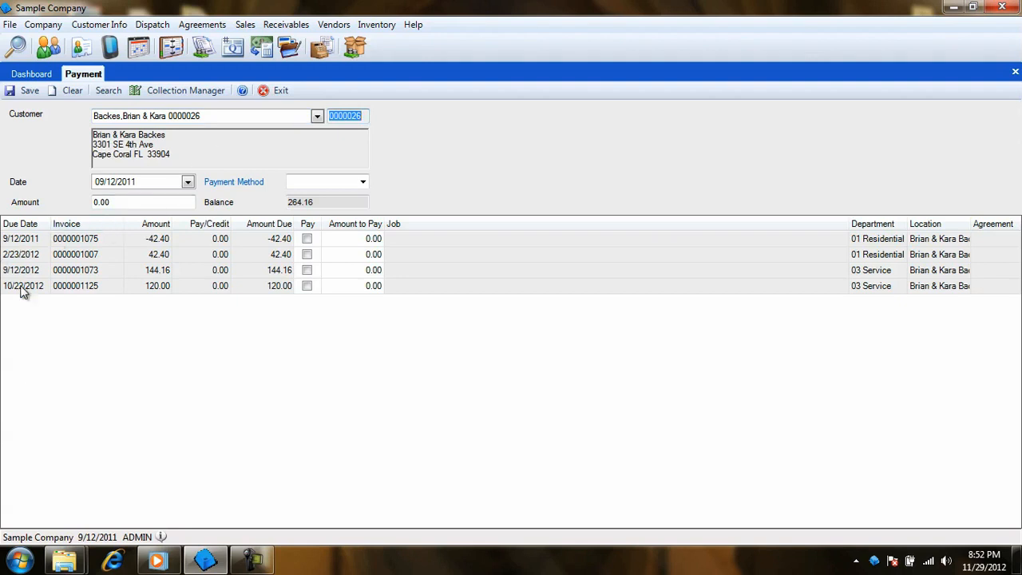
pyautogui.moveTo(375, 287)
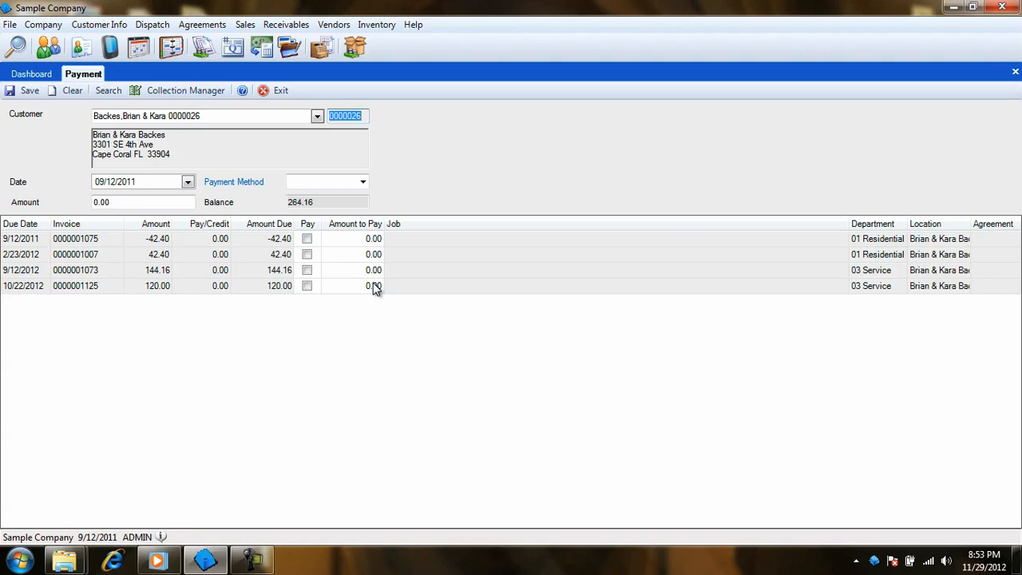
pyautogui.moveTo(309, 271)
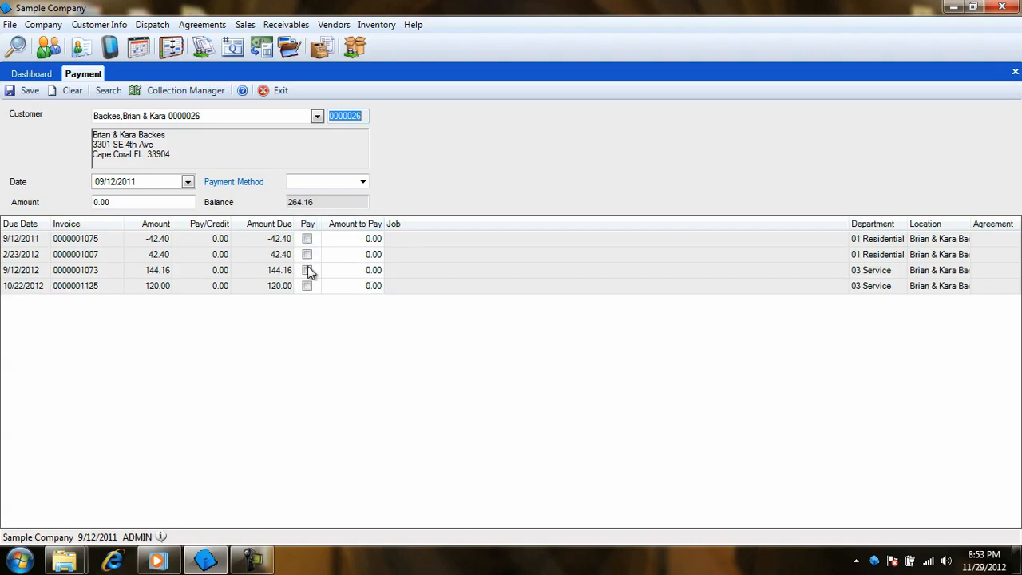
pyautogui.click(307, 286)
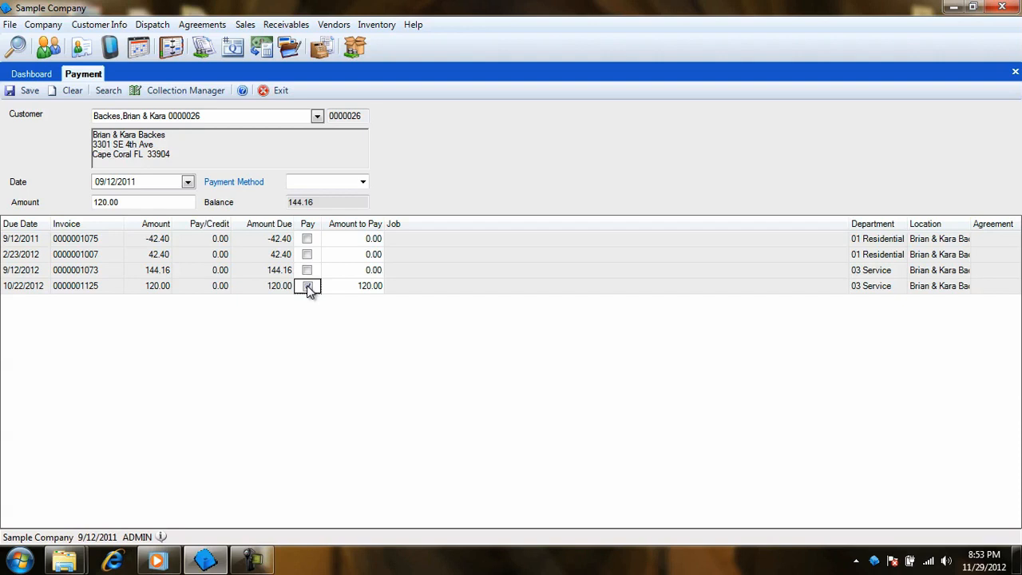
pyautogui.click(307, 286)
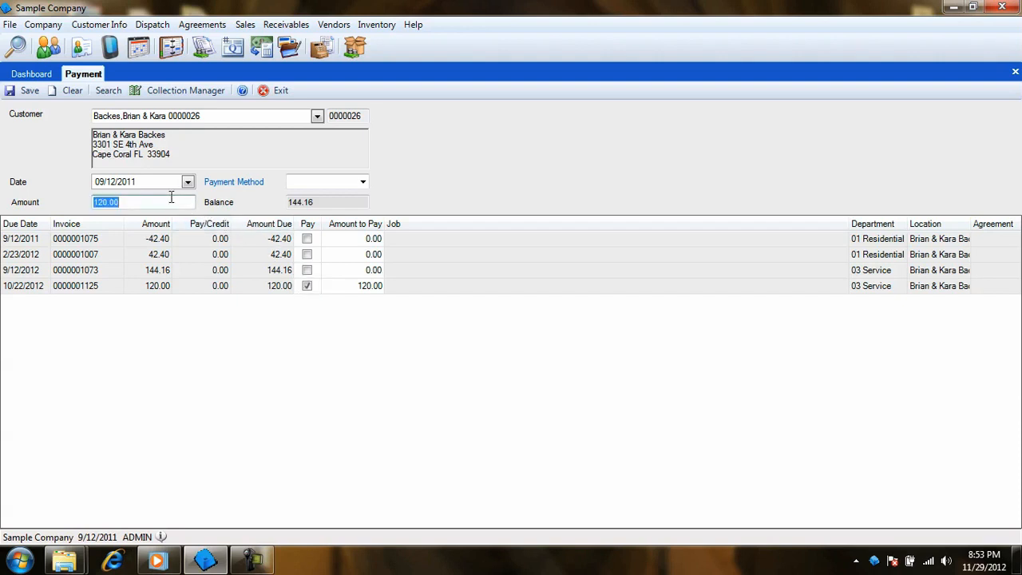
pyautogui.click(136, 181)
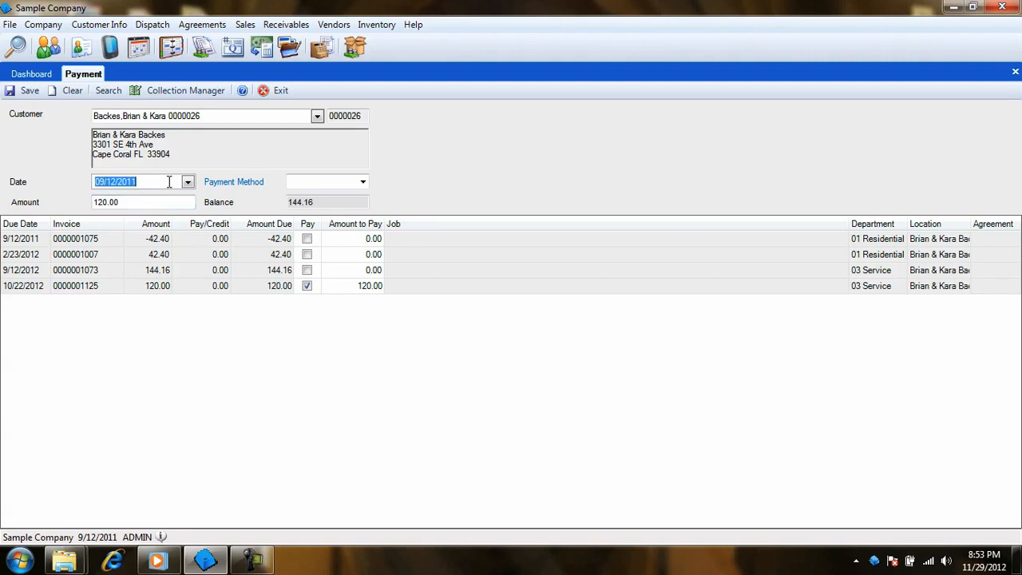
pyautogui.write('11/12/2012')
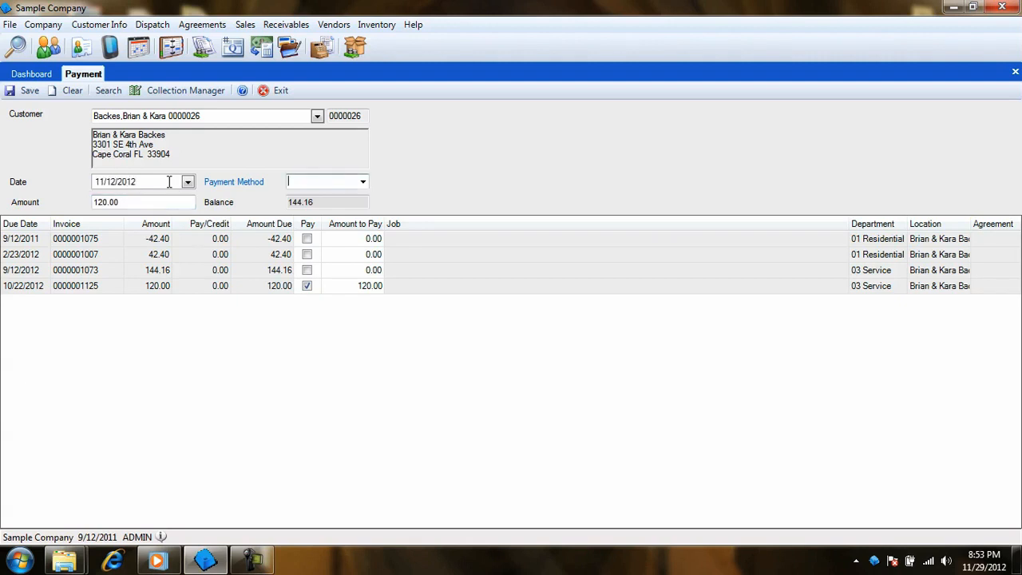
pyautogui.click(362, 182)
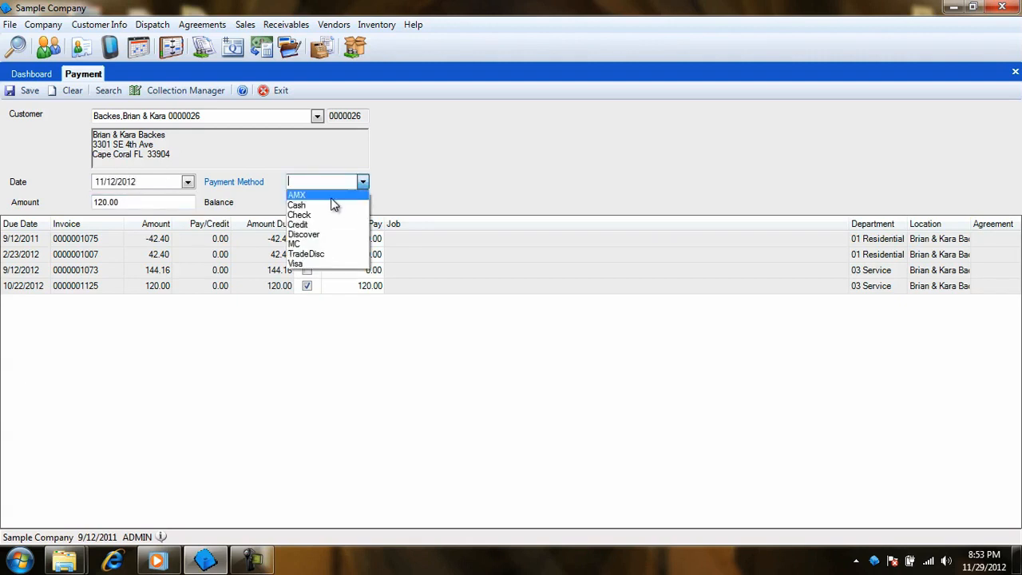
pyautogui.click(299, 215)
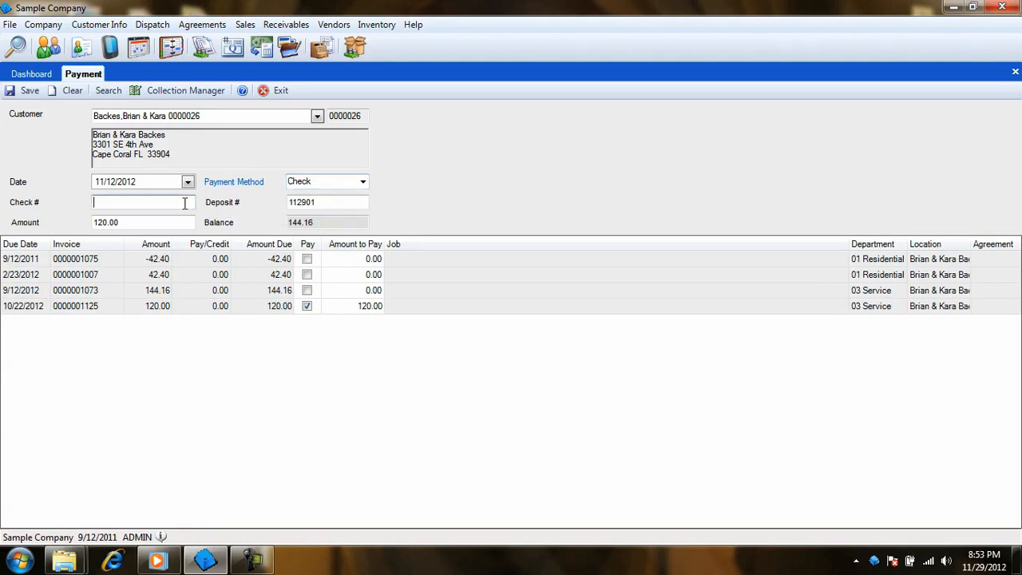
pyautogui.write('4678')
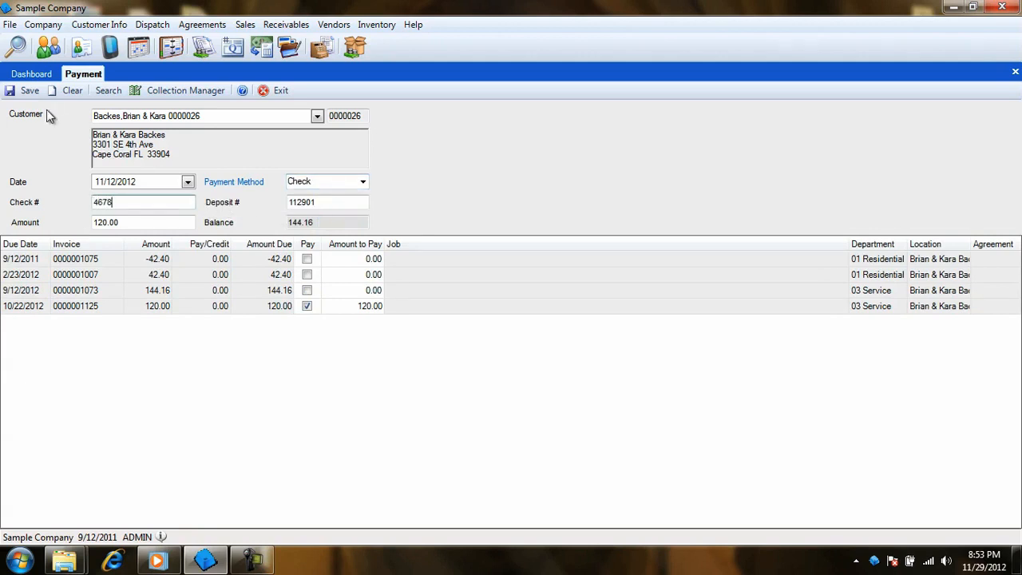
pyautogui.click(29, 89)
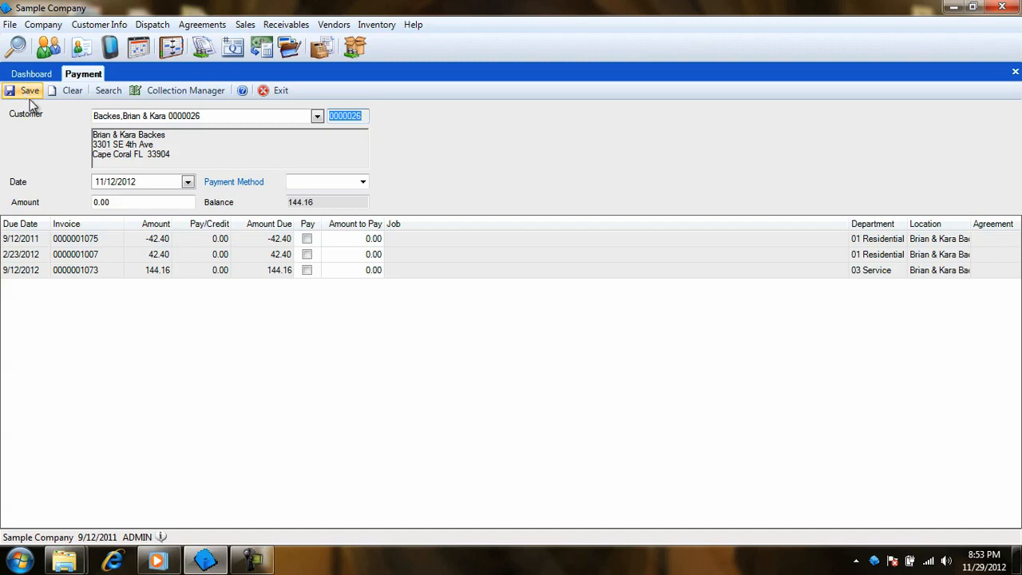
pyautogui.click(363, 181)
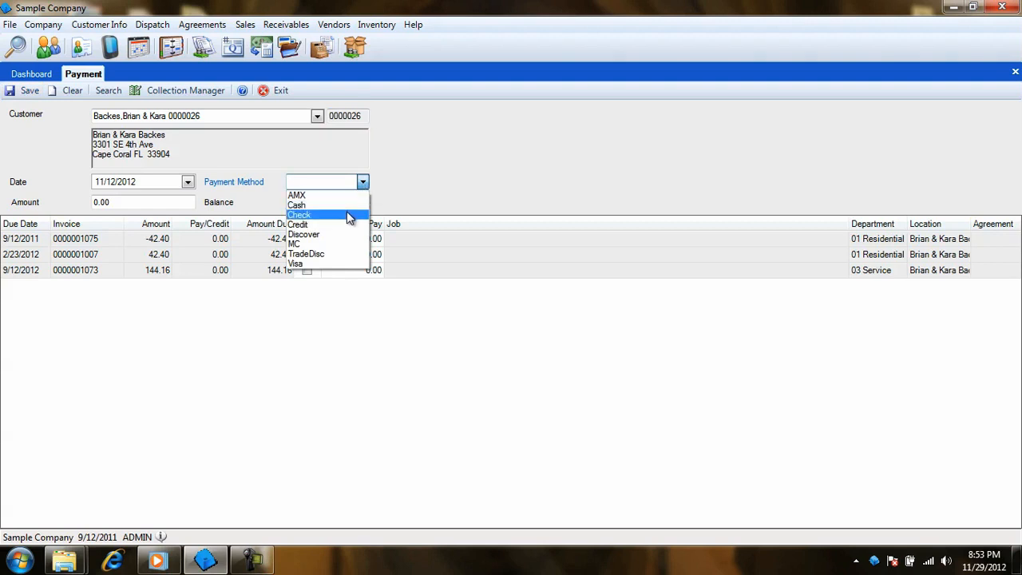
pyautogui.click(299, 214)
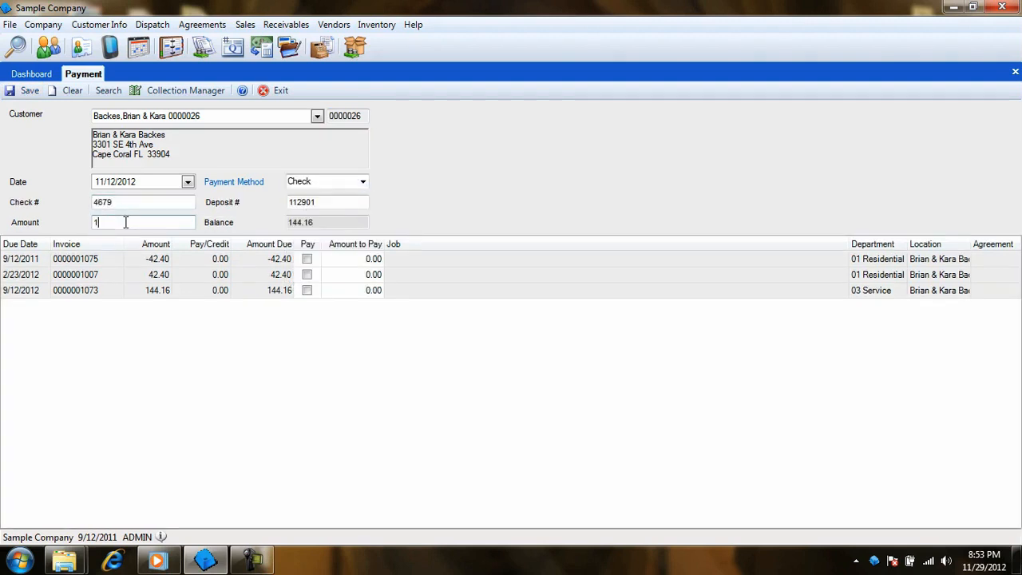
pyautogui.write('144.16')
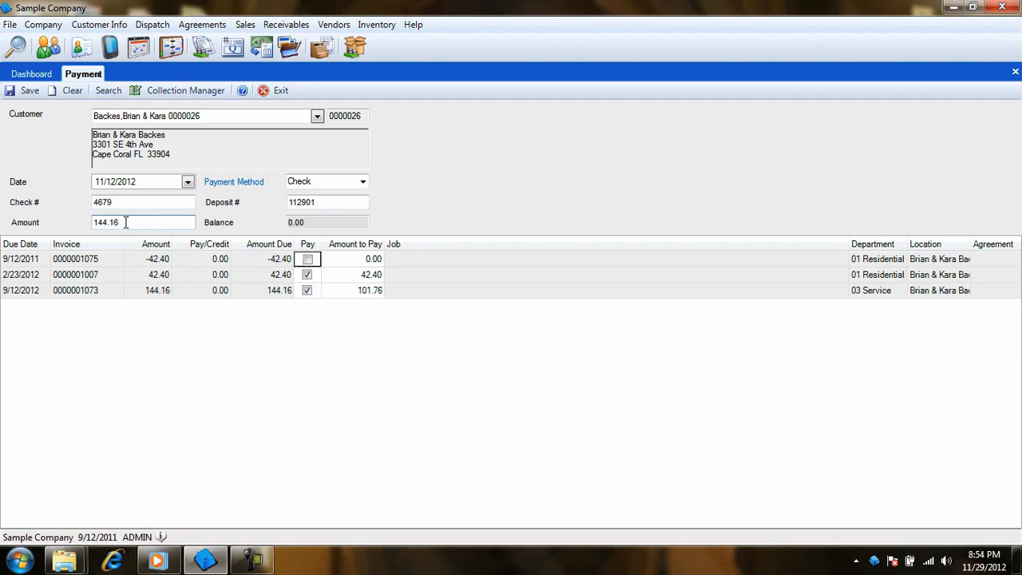
pyautogui.moveTo(388, 285)
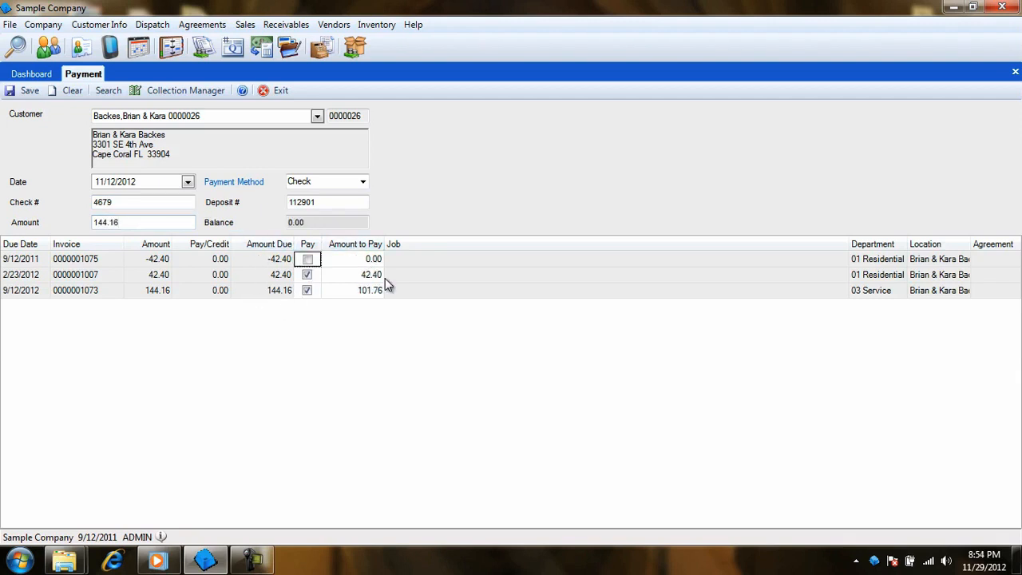
pyautogui.moveTo(391, 292)
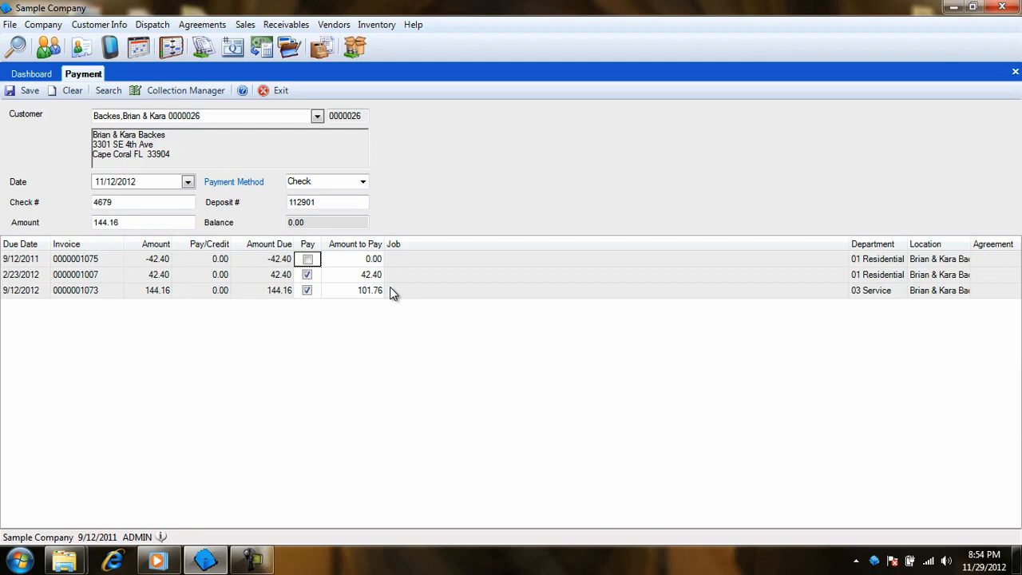
pyautogui.click(29, 90)
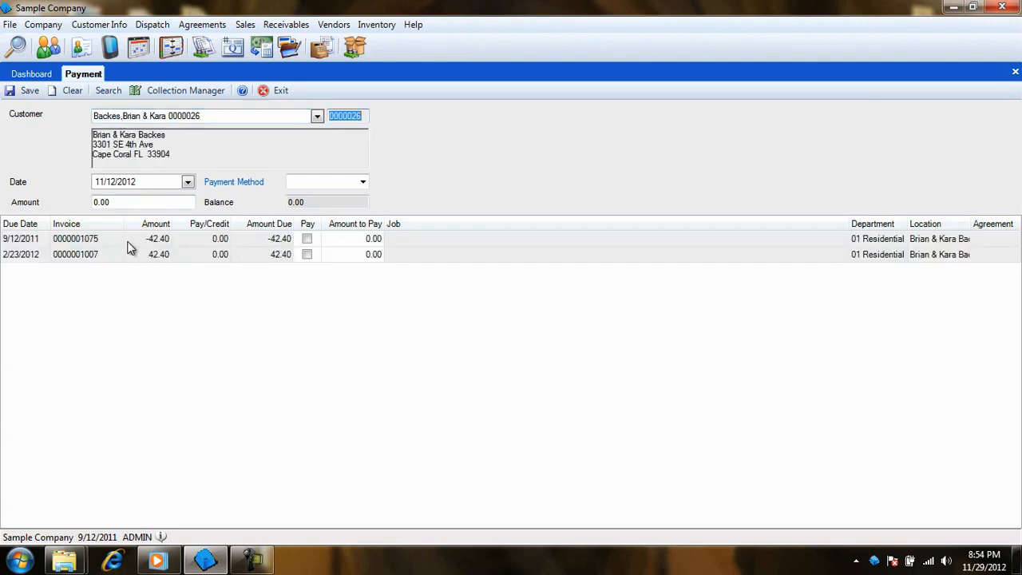
pyautogui.click(204, 238)
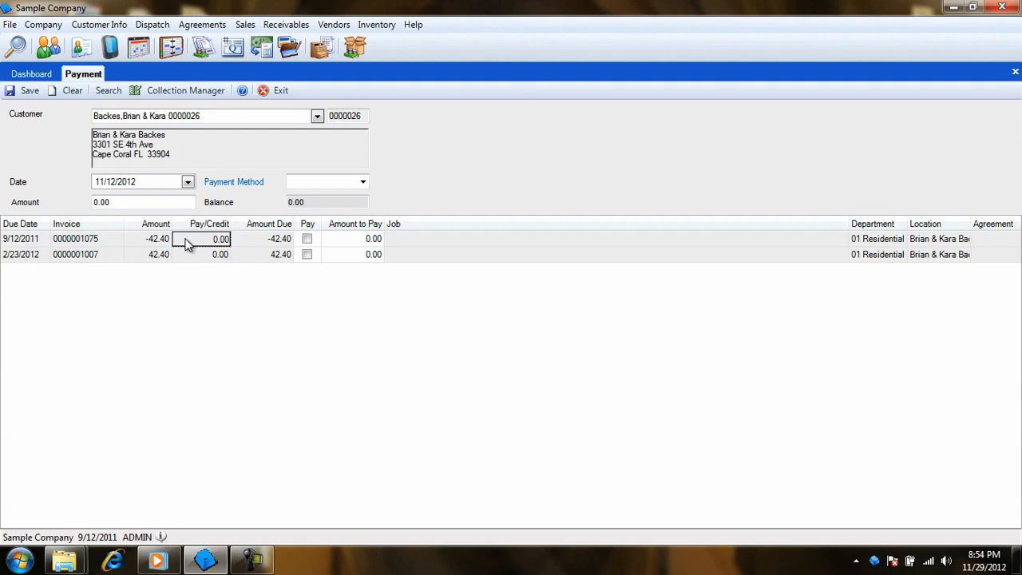
pyautogui.click(264, 239)
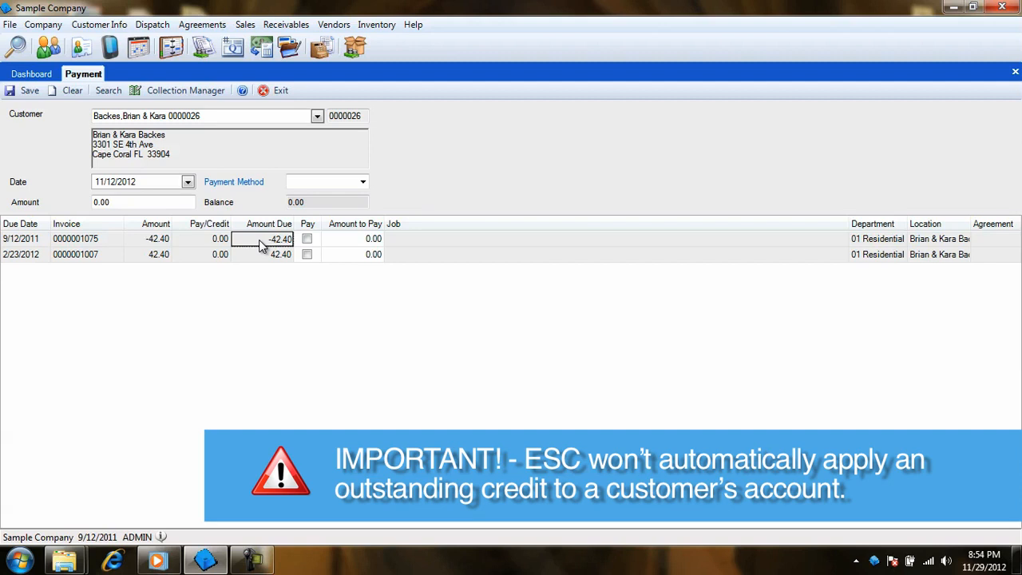
pyautogui.click(308, 239)
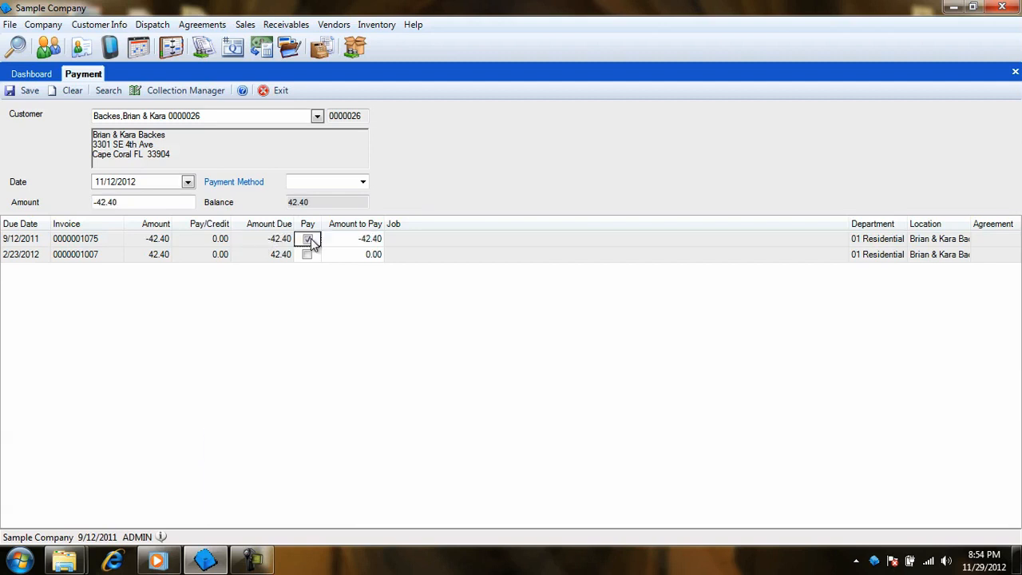
pyautogui.click(307, 254)
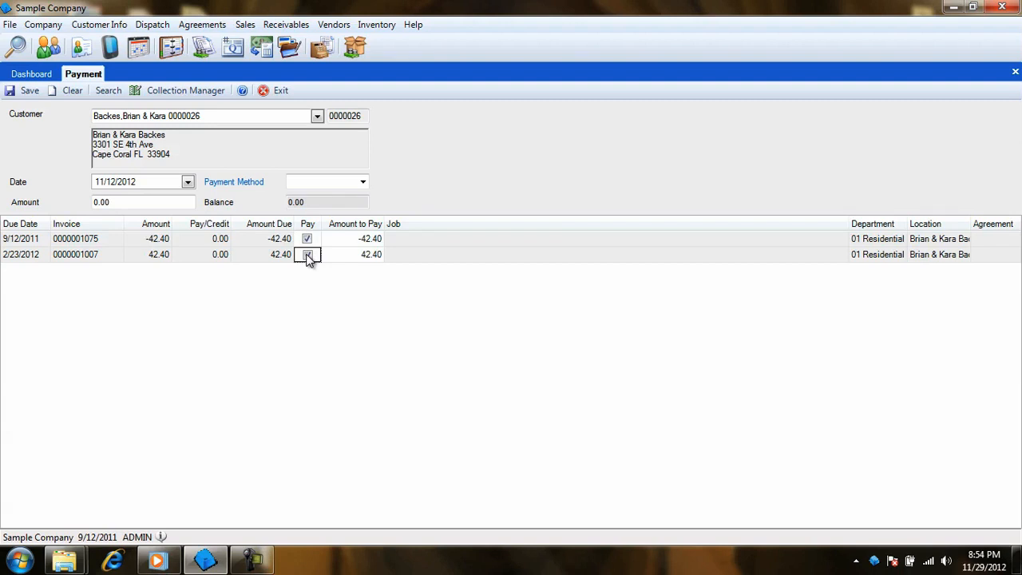
pyautogui.click(362, 181)
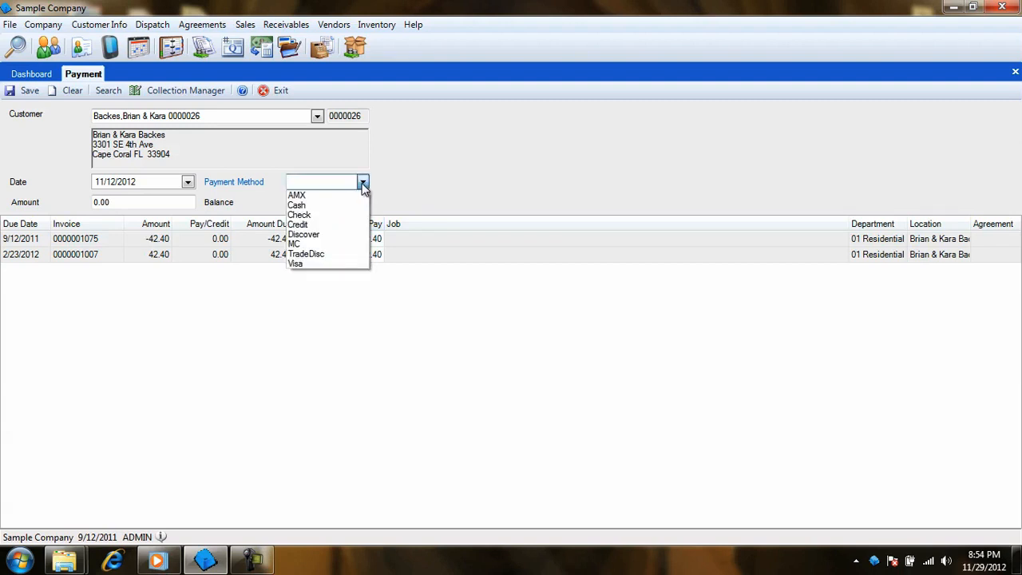
pyautogui.click(298, 224)
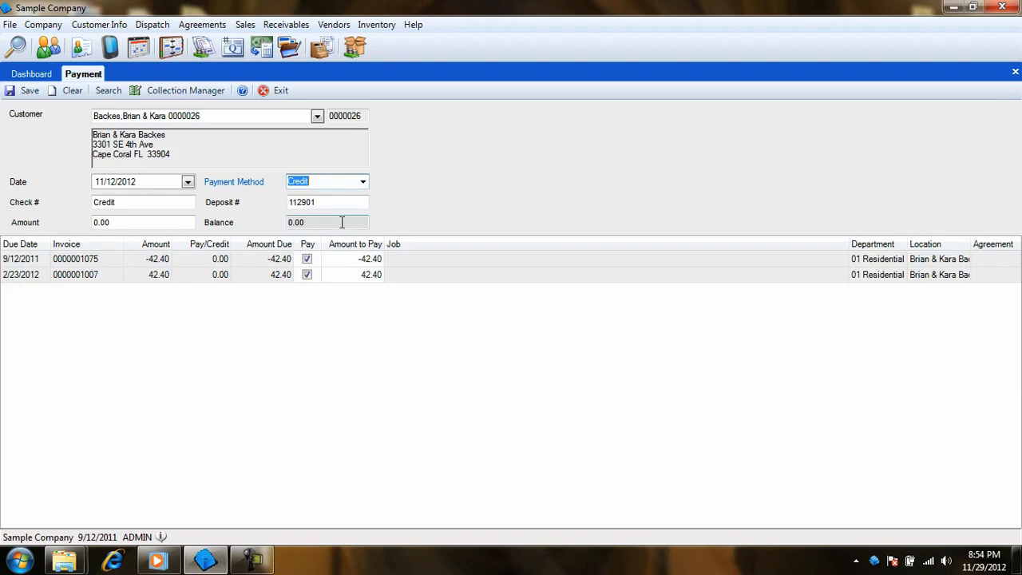
pyautogui.click(286, 24)
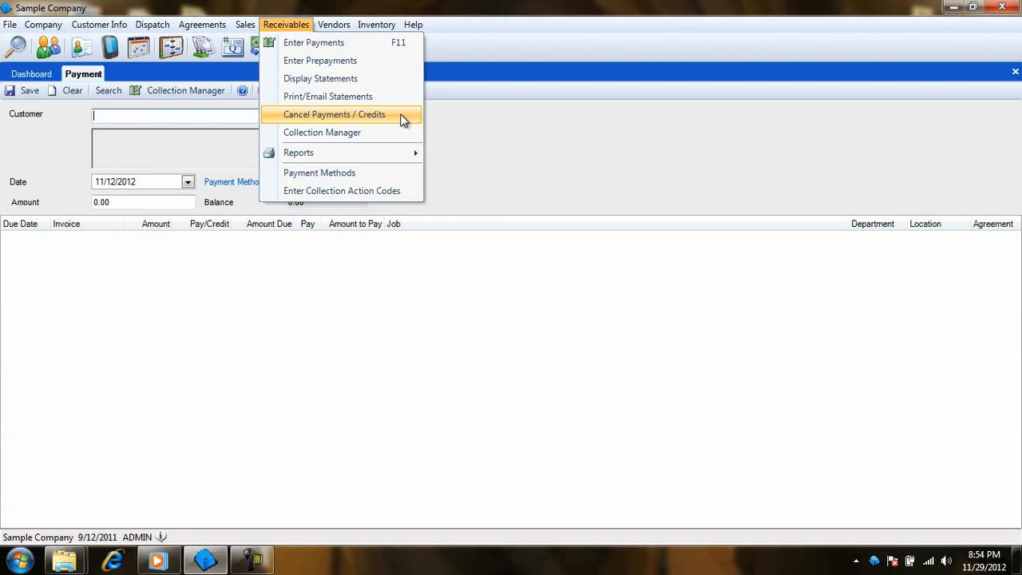
# Step: Cancel check 4679 for 144.16 on customer 0000026 in Cancel Payments/Credits
pyautogui.click(335, 114)
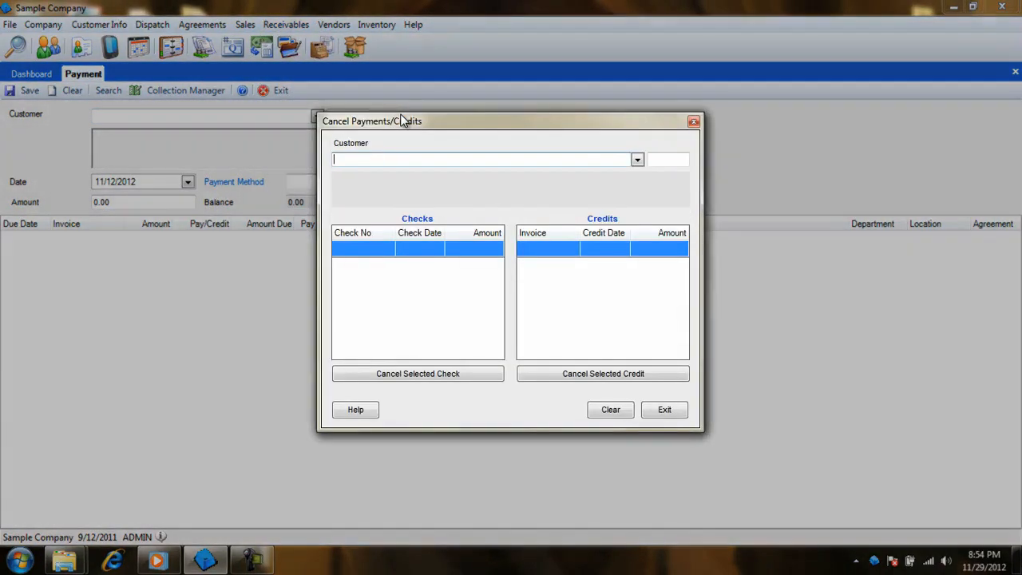
pyautogui.click(636, 159)
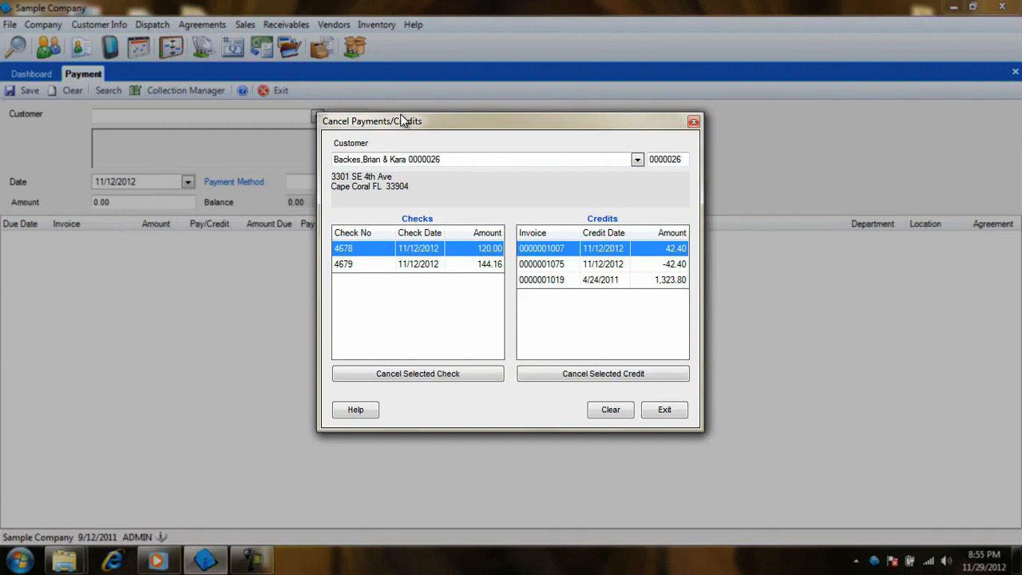
pyautogui.moveTo(377, 265)
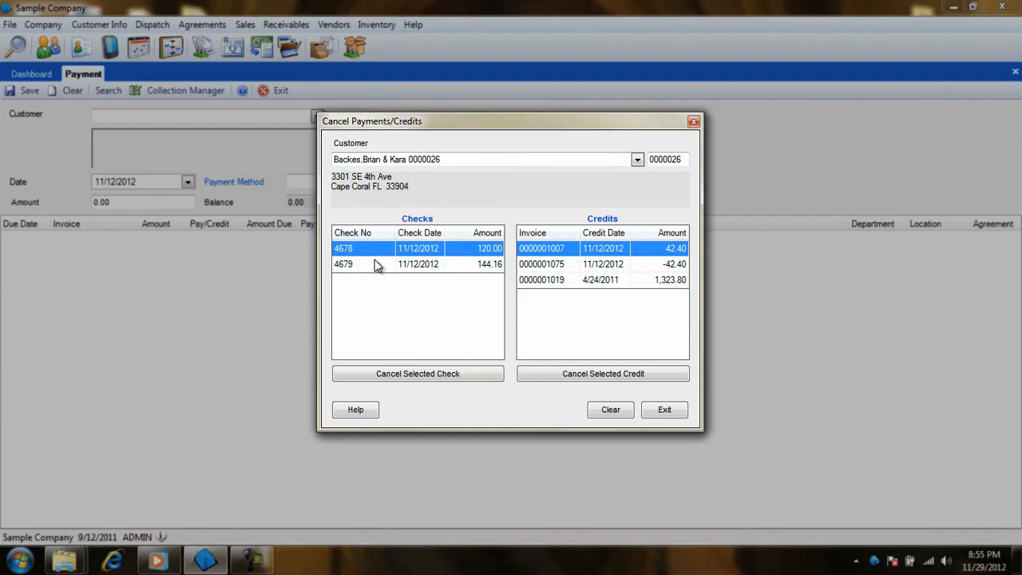
pyautogui.moveTo(646, 295)
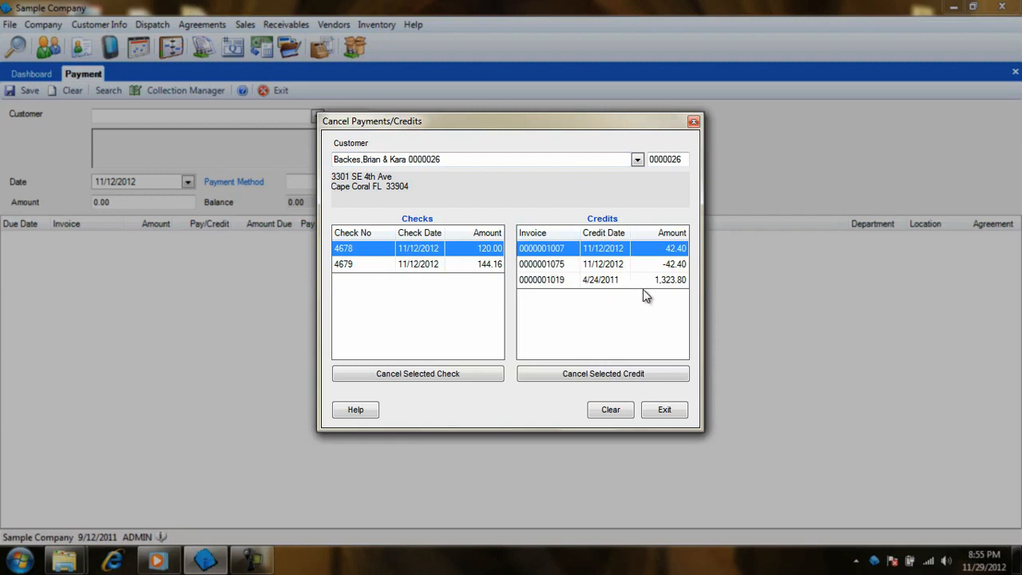
pyautogui.moveTo(472, 292)
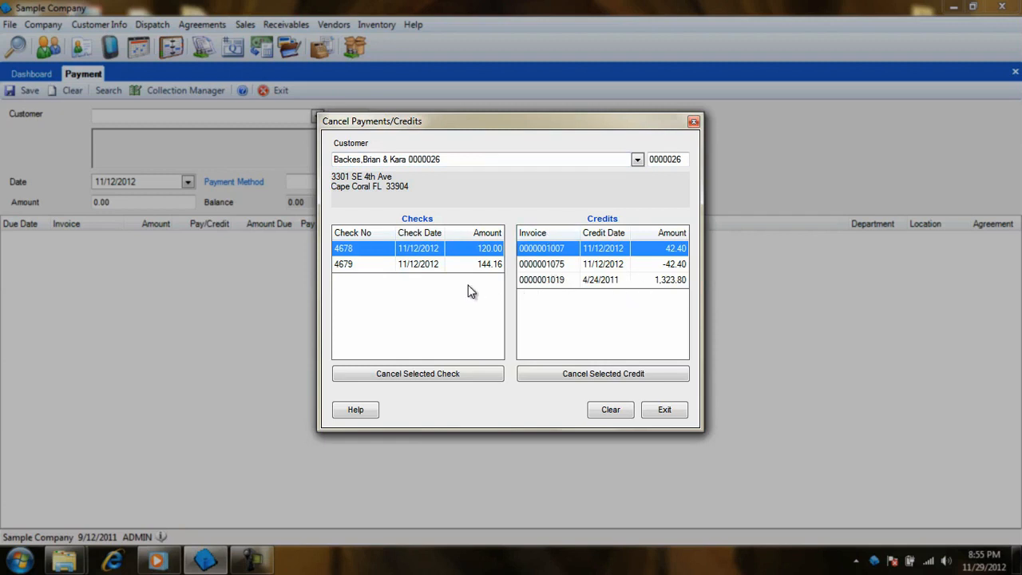
pyautogui.click(344, 264)
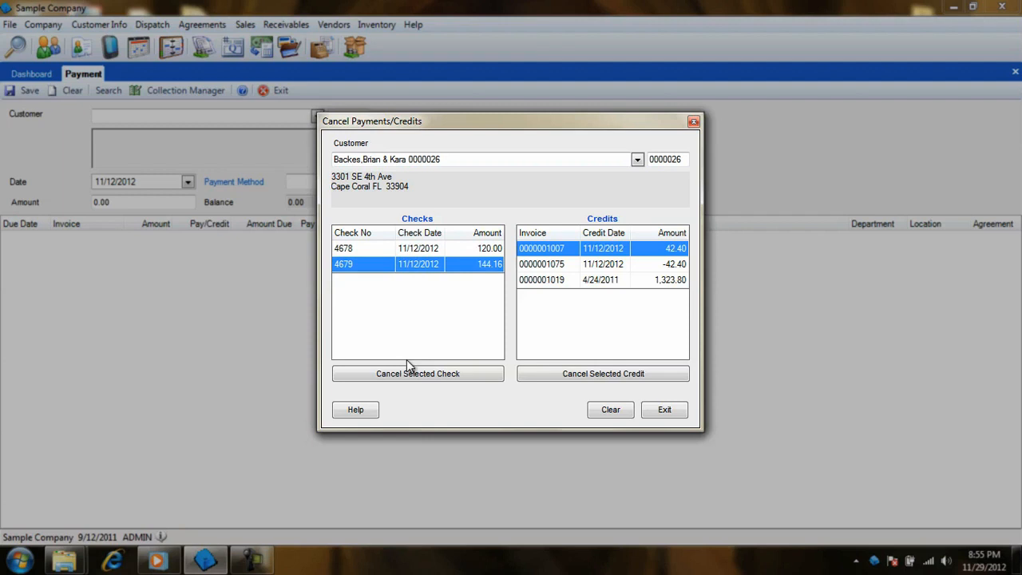
pyautogui.click(417, 373)
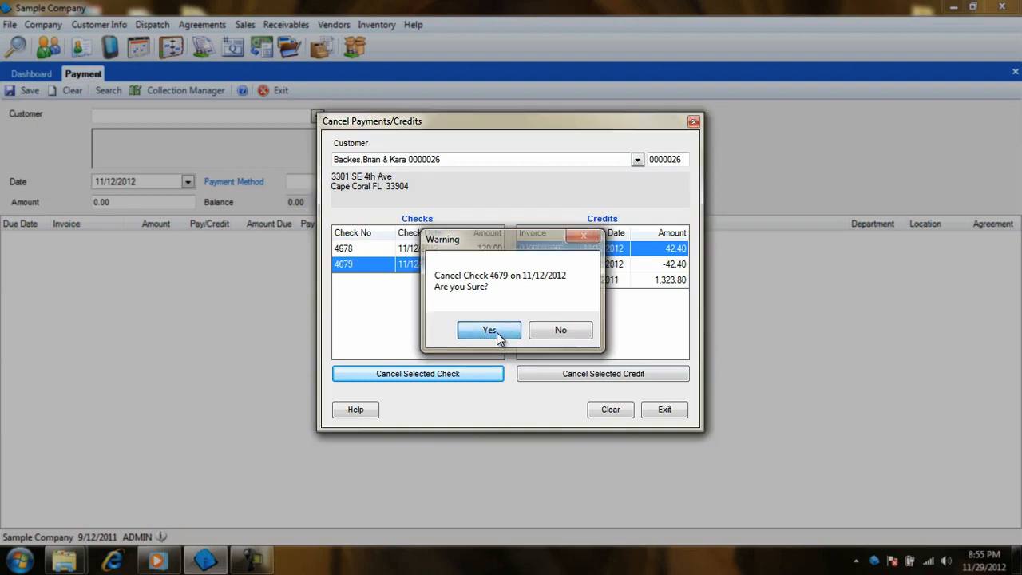
pyautogui.click(489, 330)
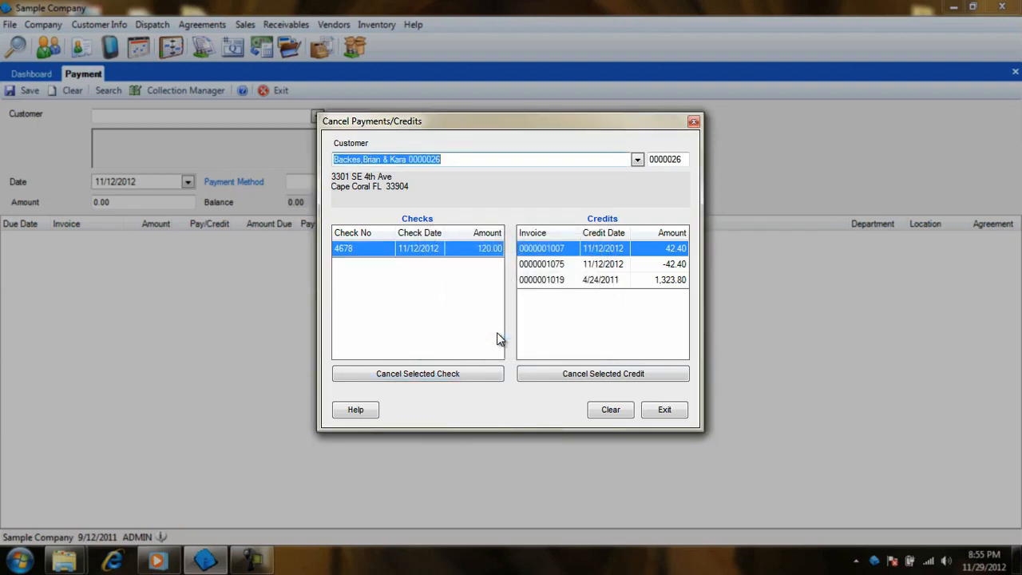
pyautogui.moveTo(491, 326)
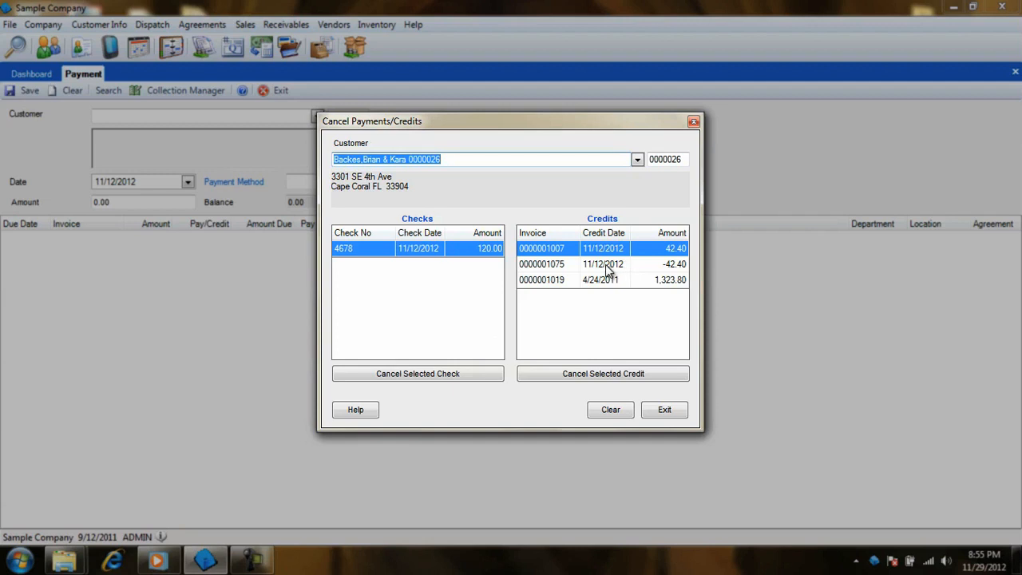
pyautogui.click(603, 264)
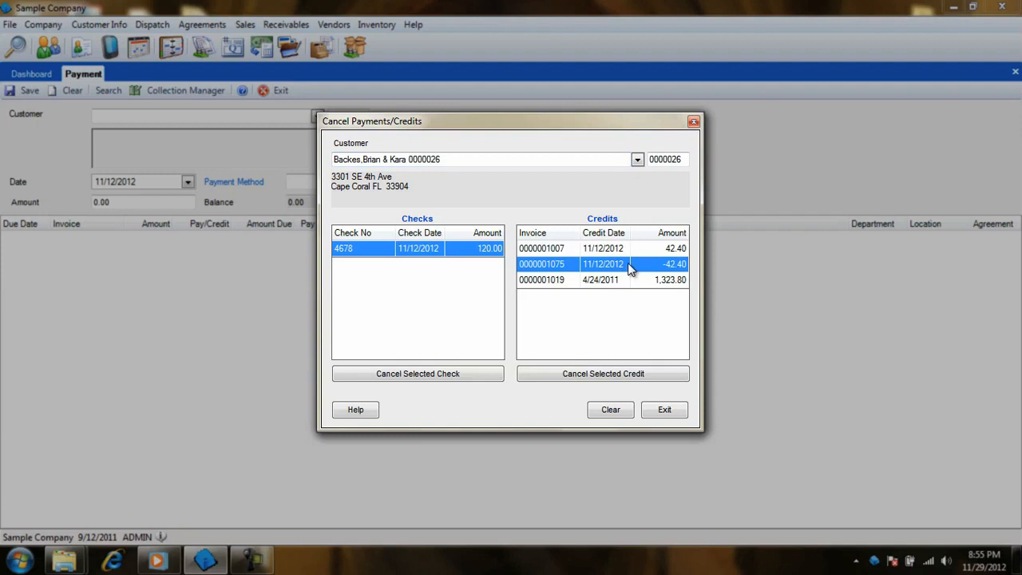
pyautogui.click(603, 248)
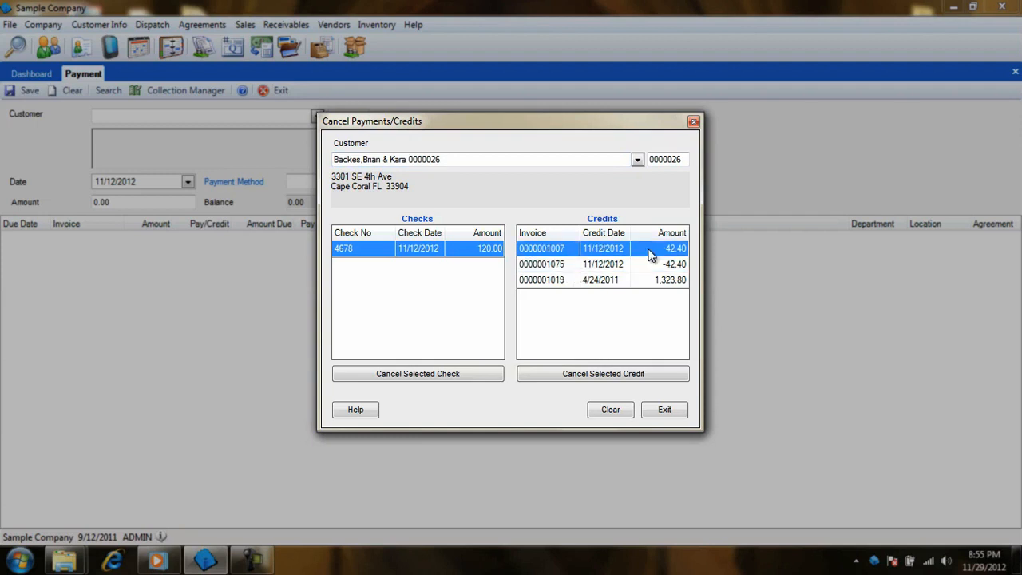
pyautogui.click(603, 373)
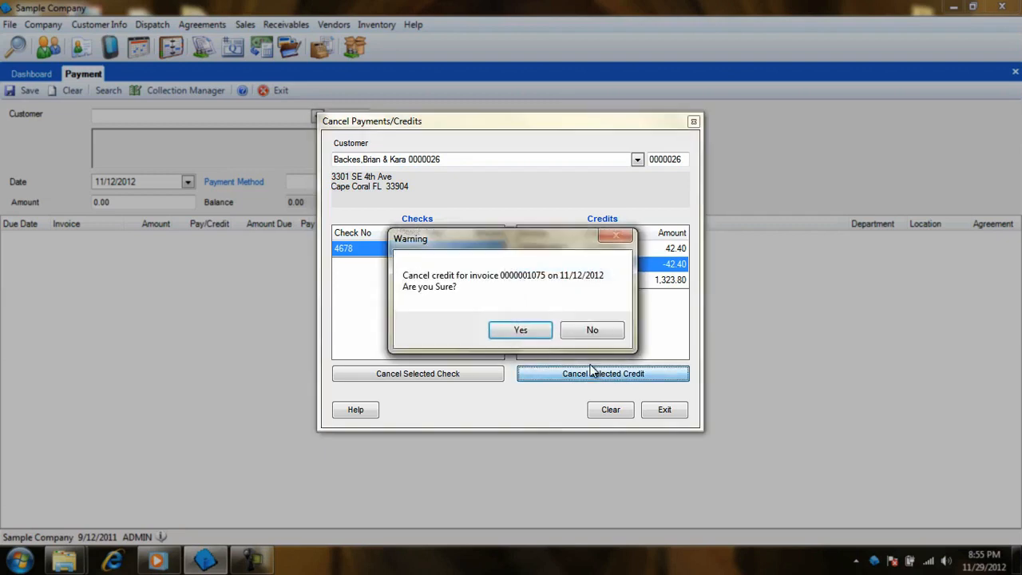
pyautogui.click(520, 330)
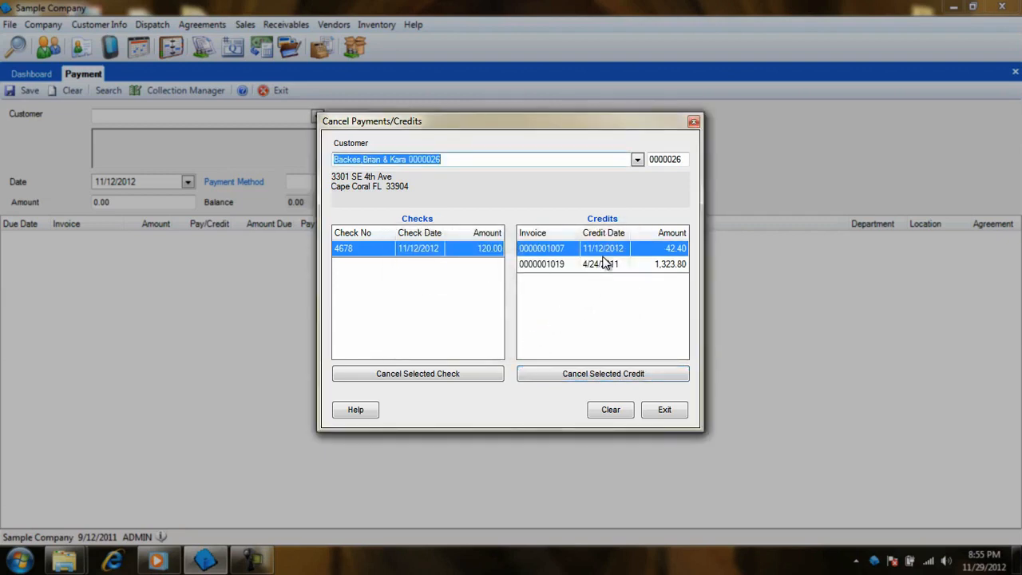
pyautogui.click(603, 373)
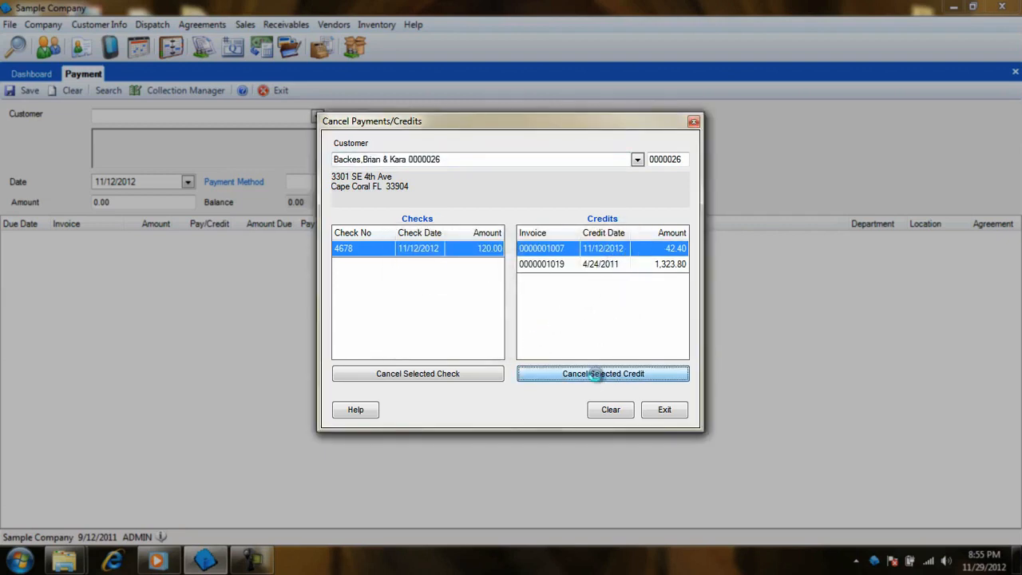
pyautogui.click(603, 374)
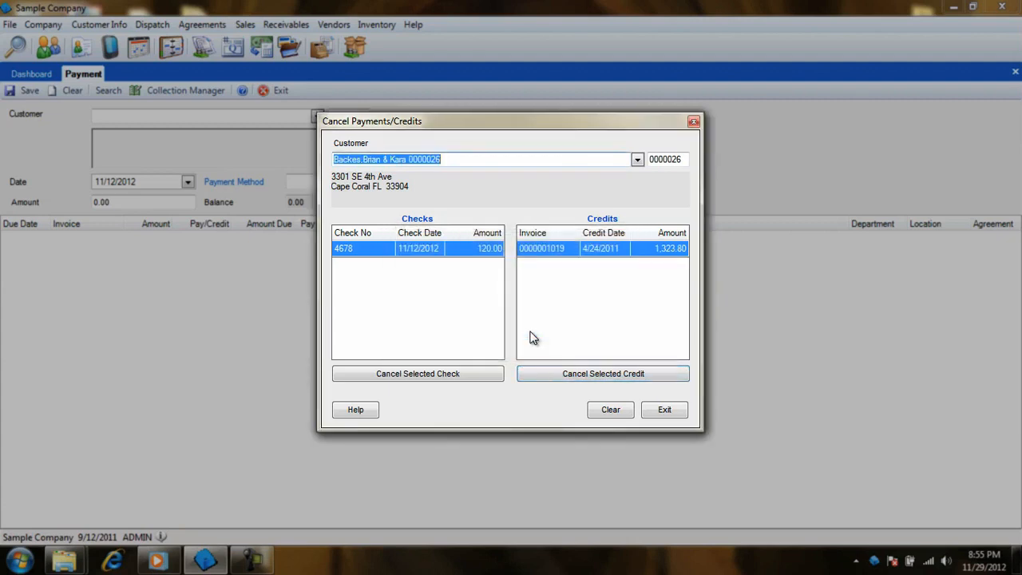